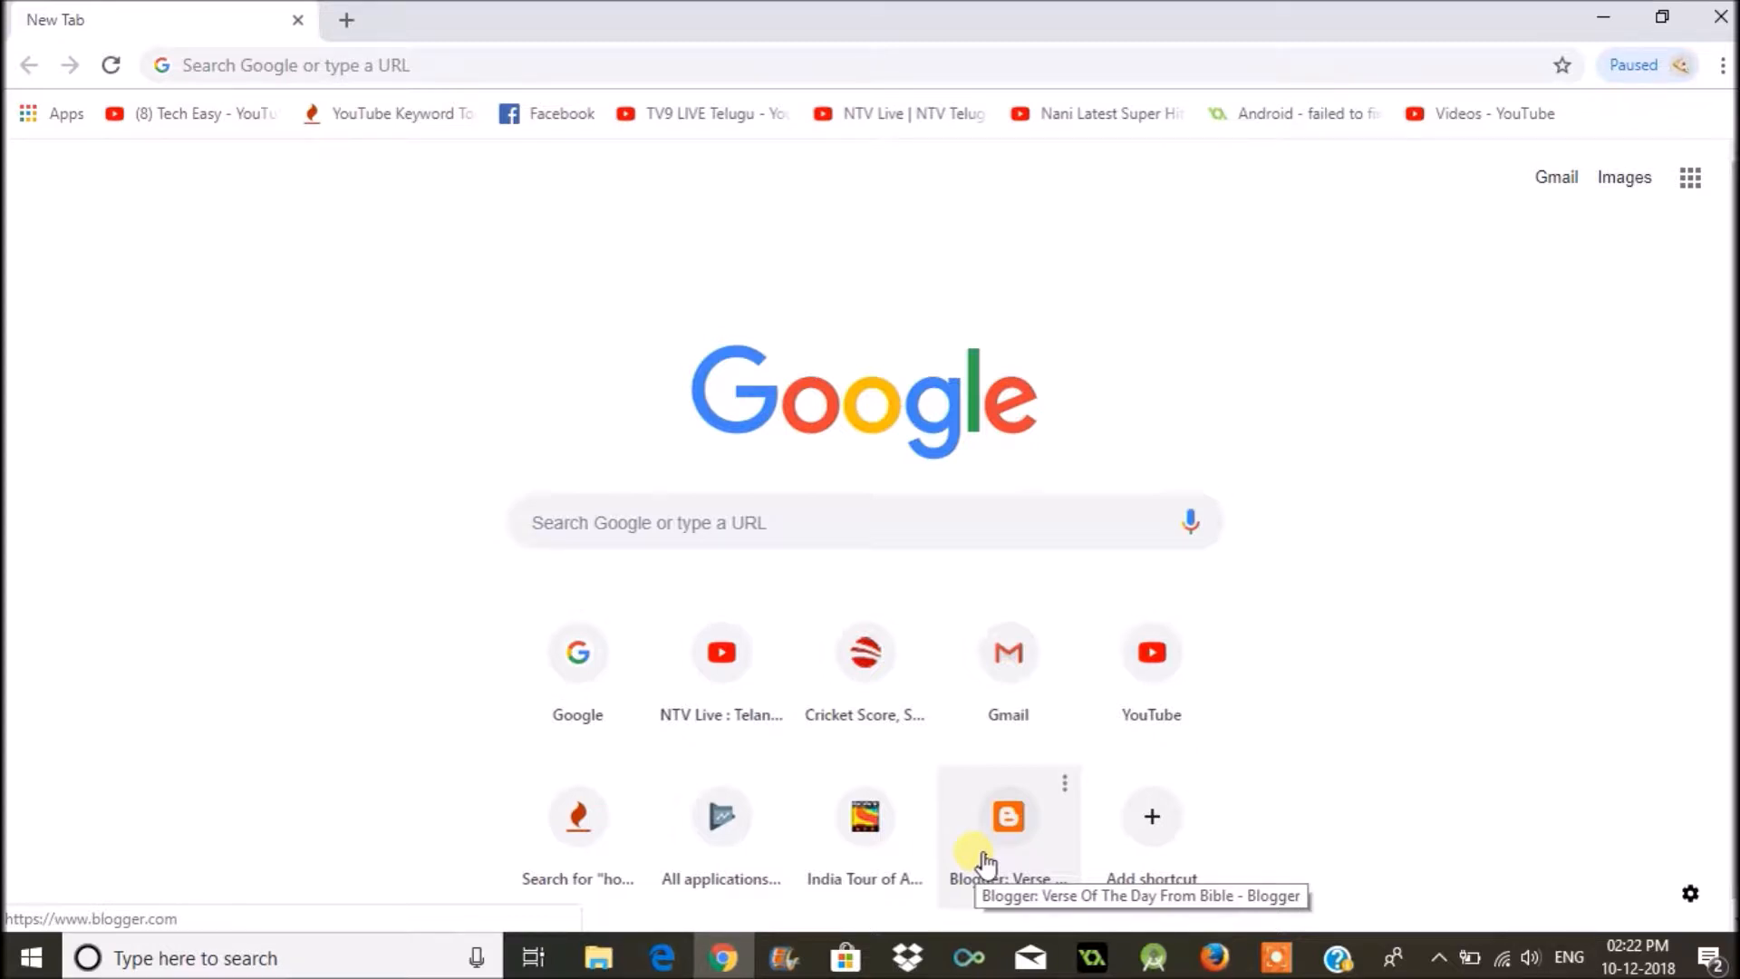
mouse_move(1402, 280)
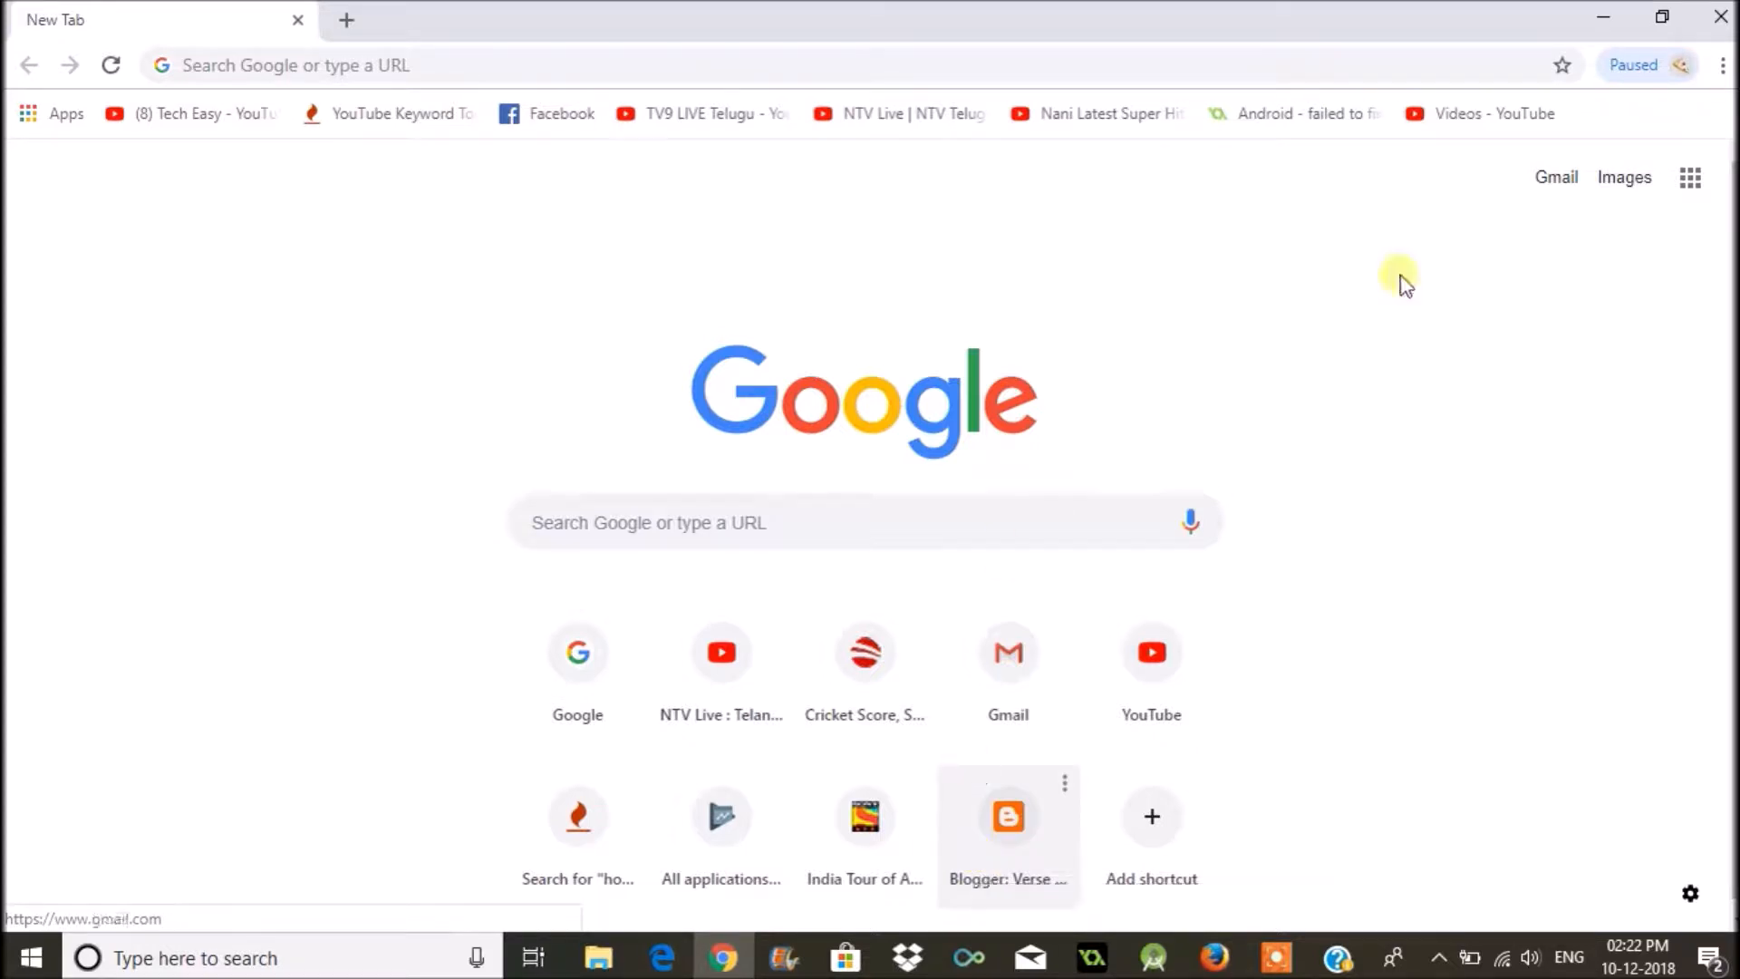
mouse_move(1699, 88)
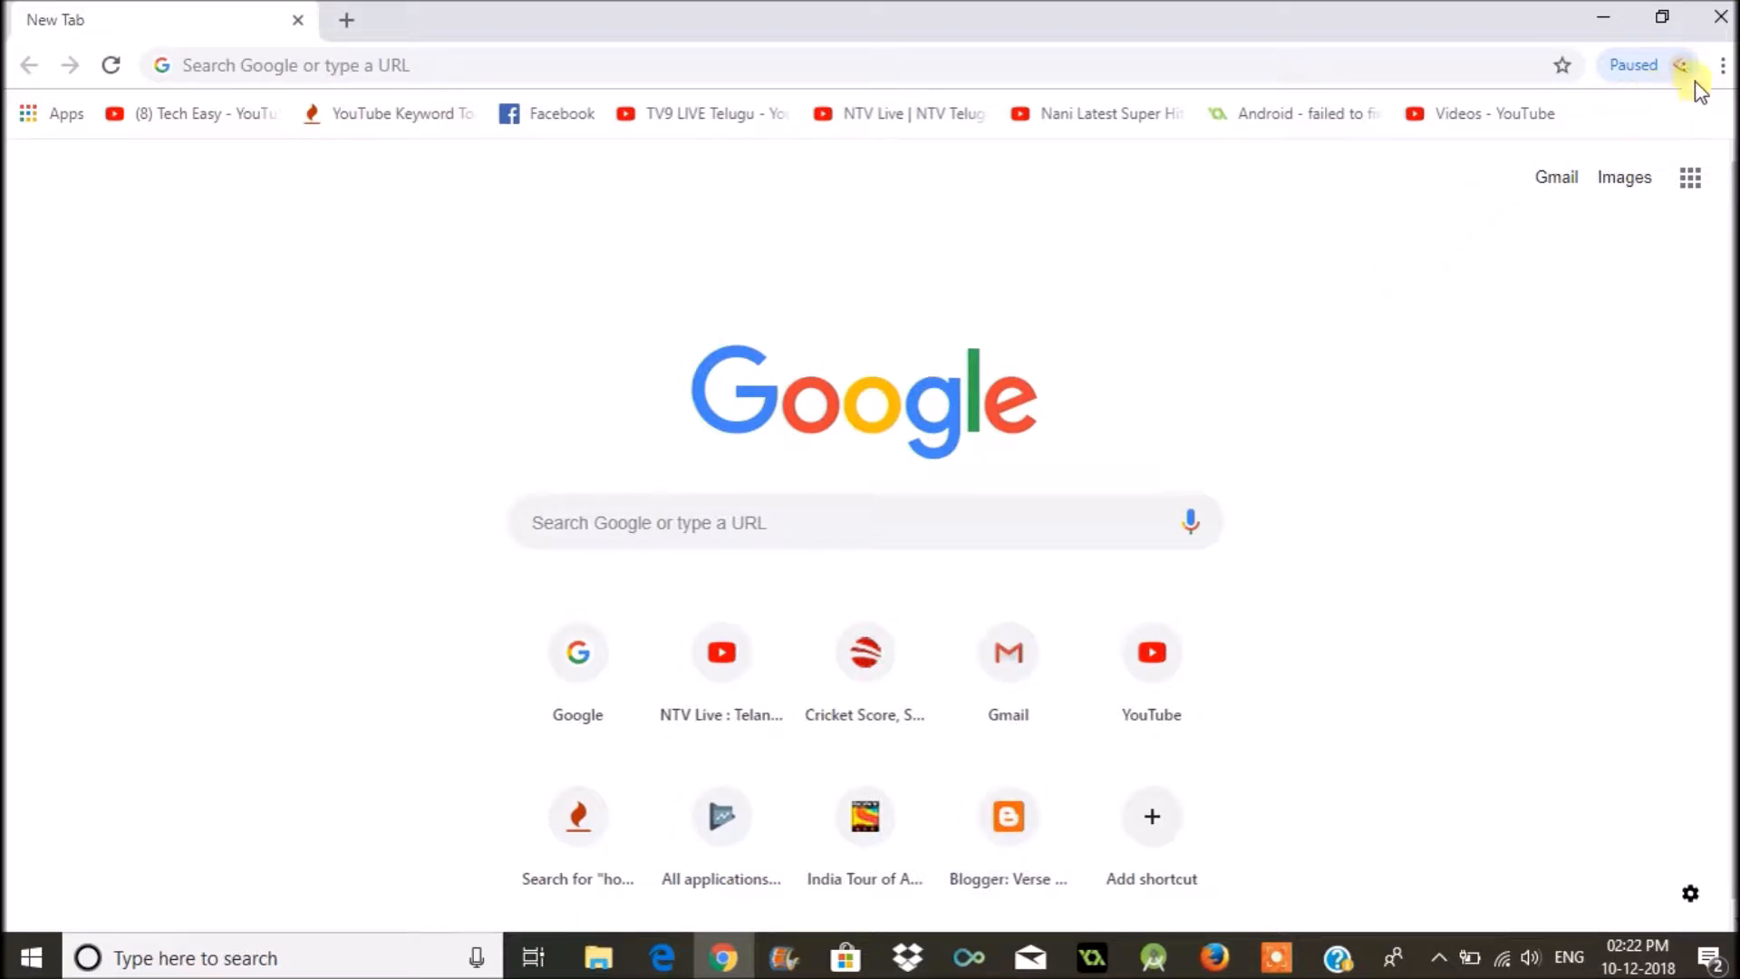
mouse_move(1721, 64)
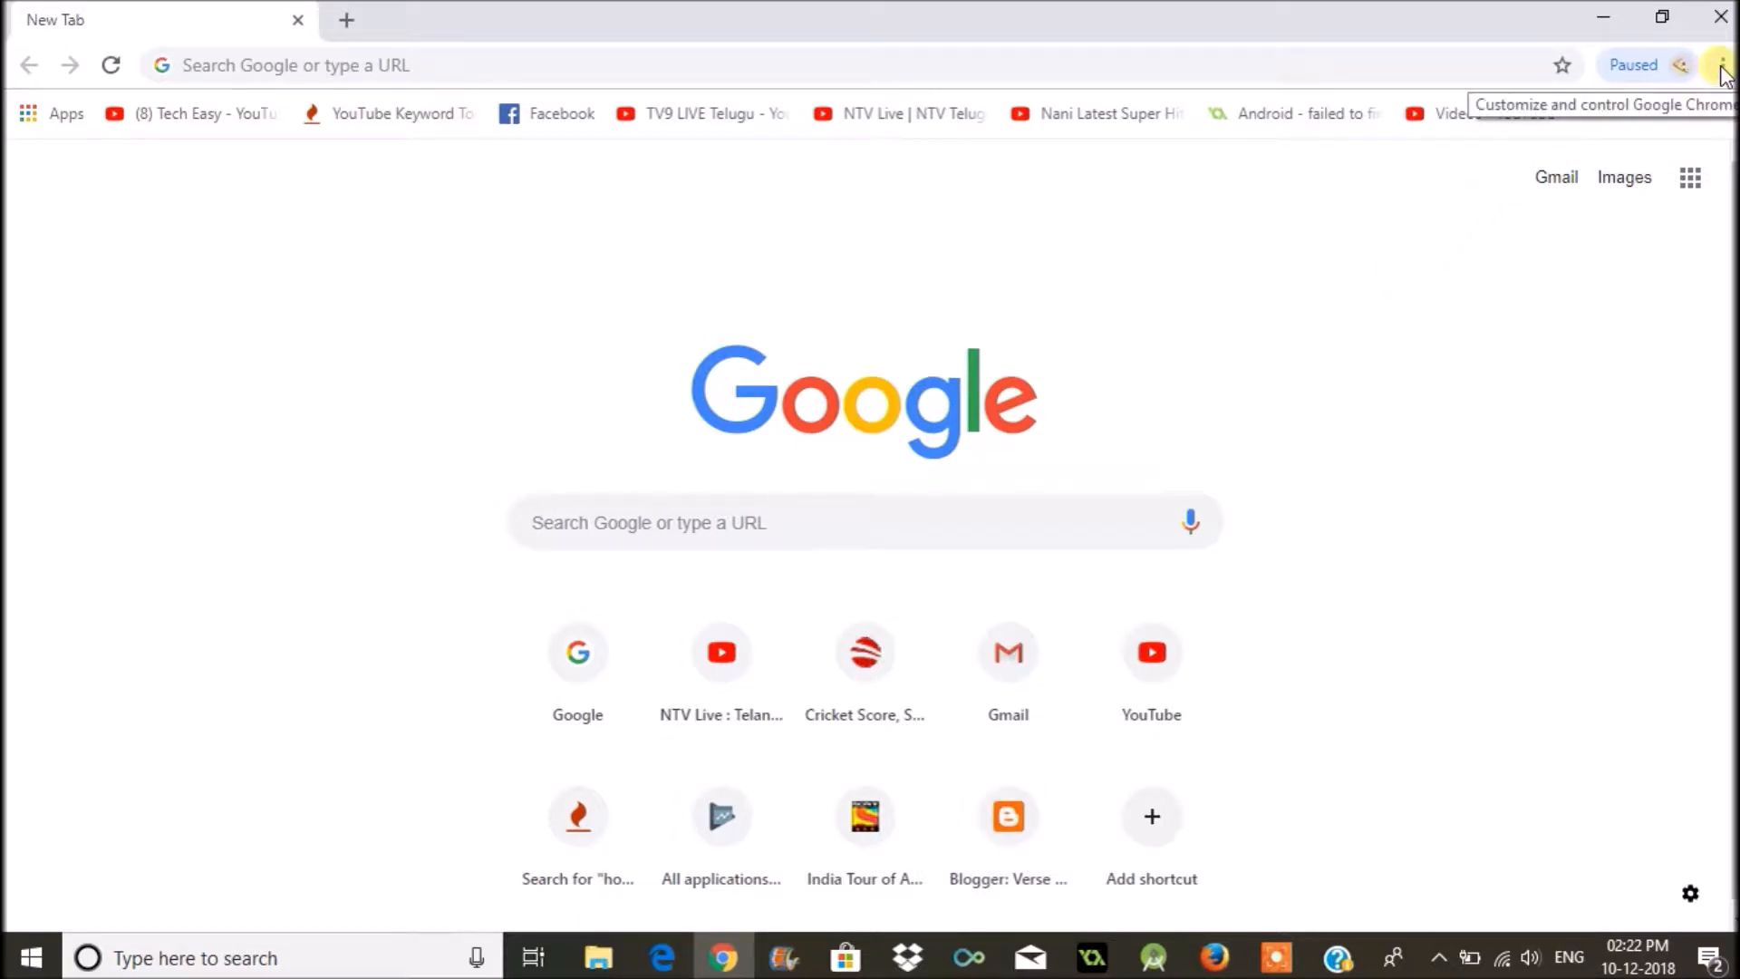
Step: Open Chrome's Bookmark manager from the main menu's Bookmarks submenu
left_click(1723, 65)
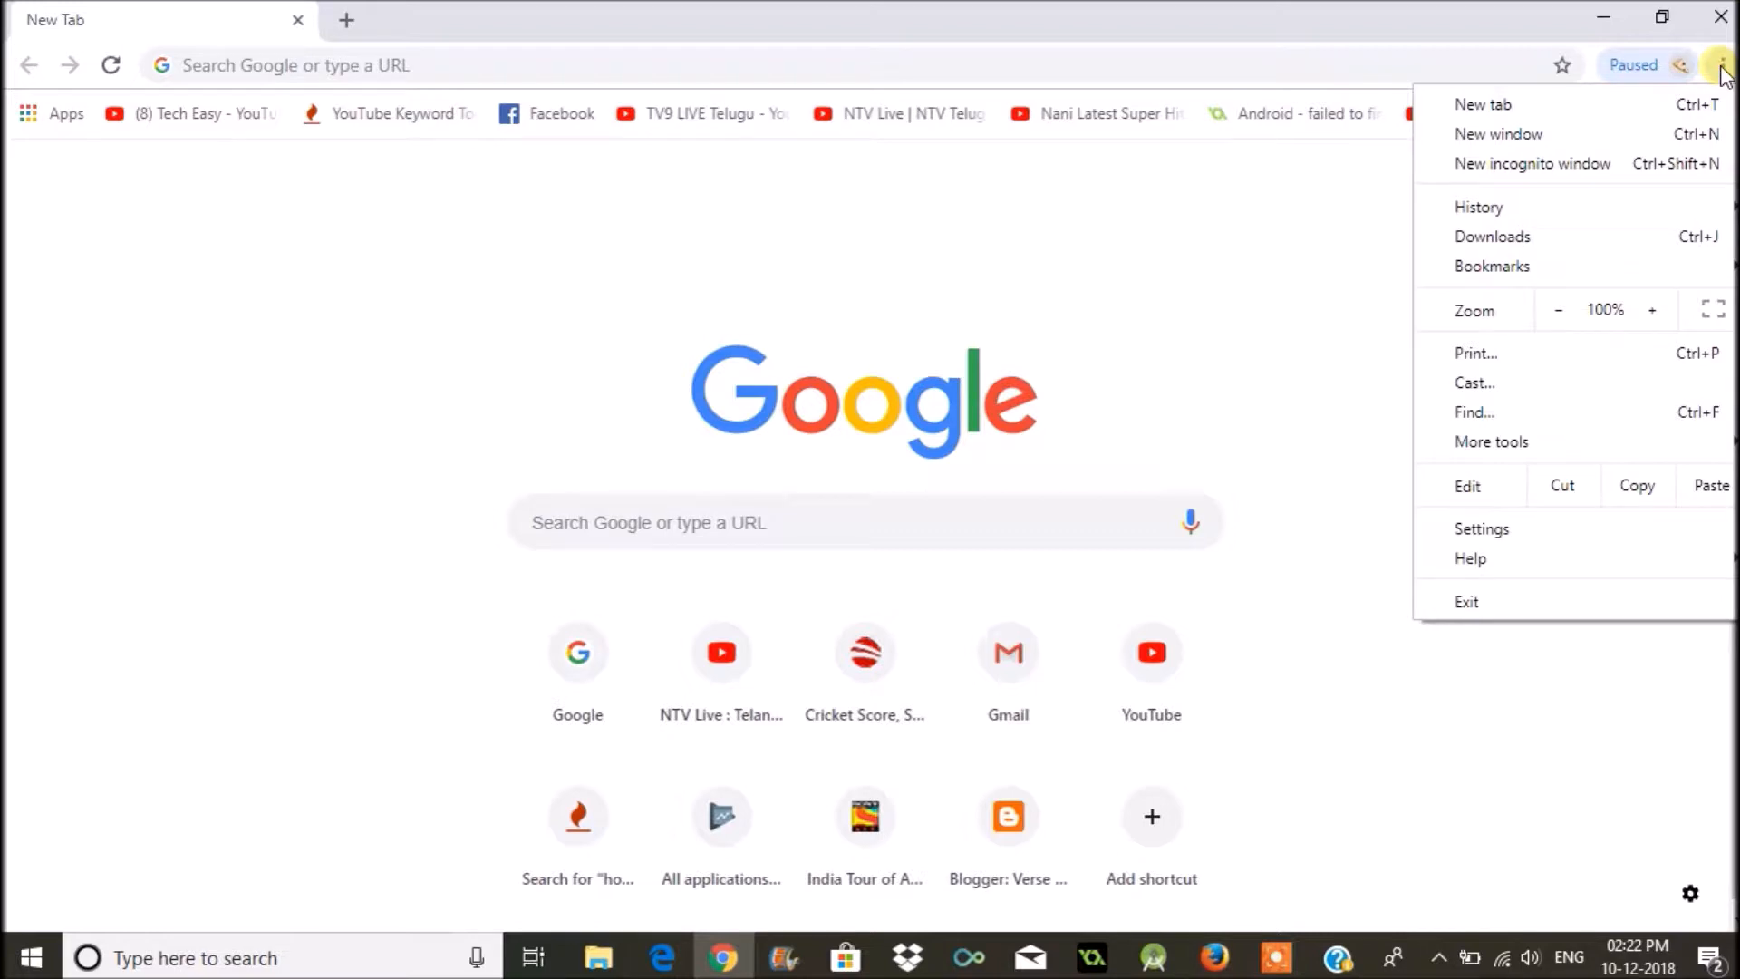
left_click(1492, 440)
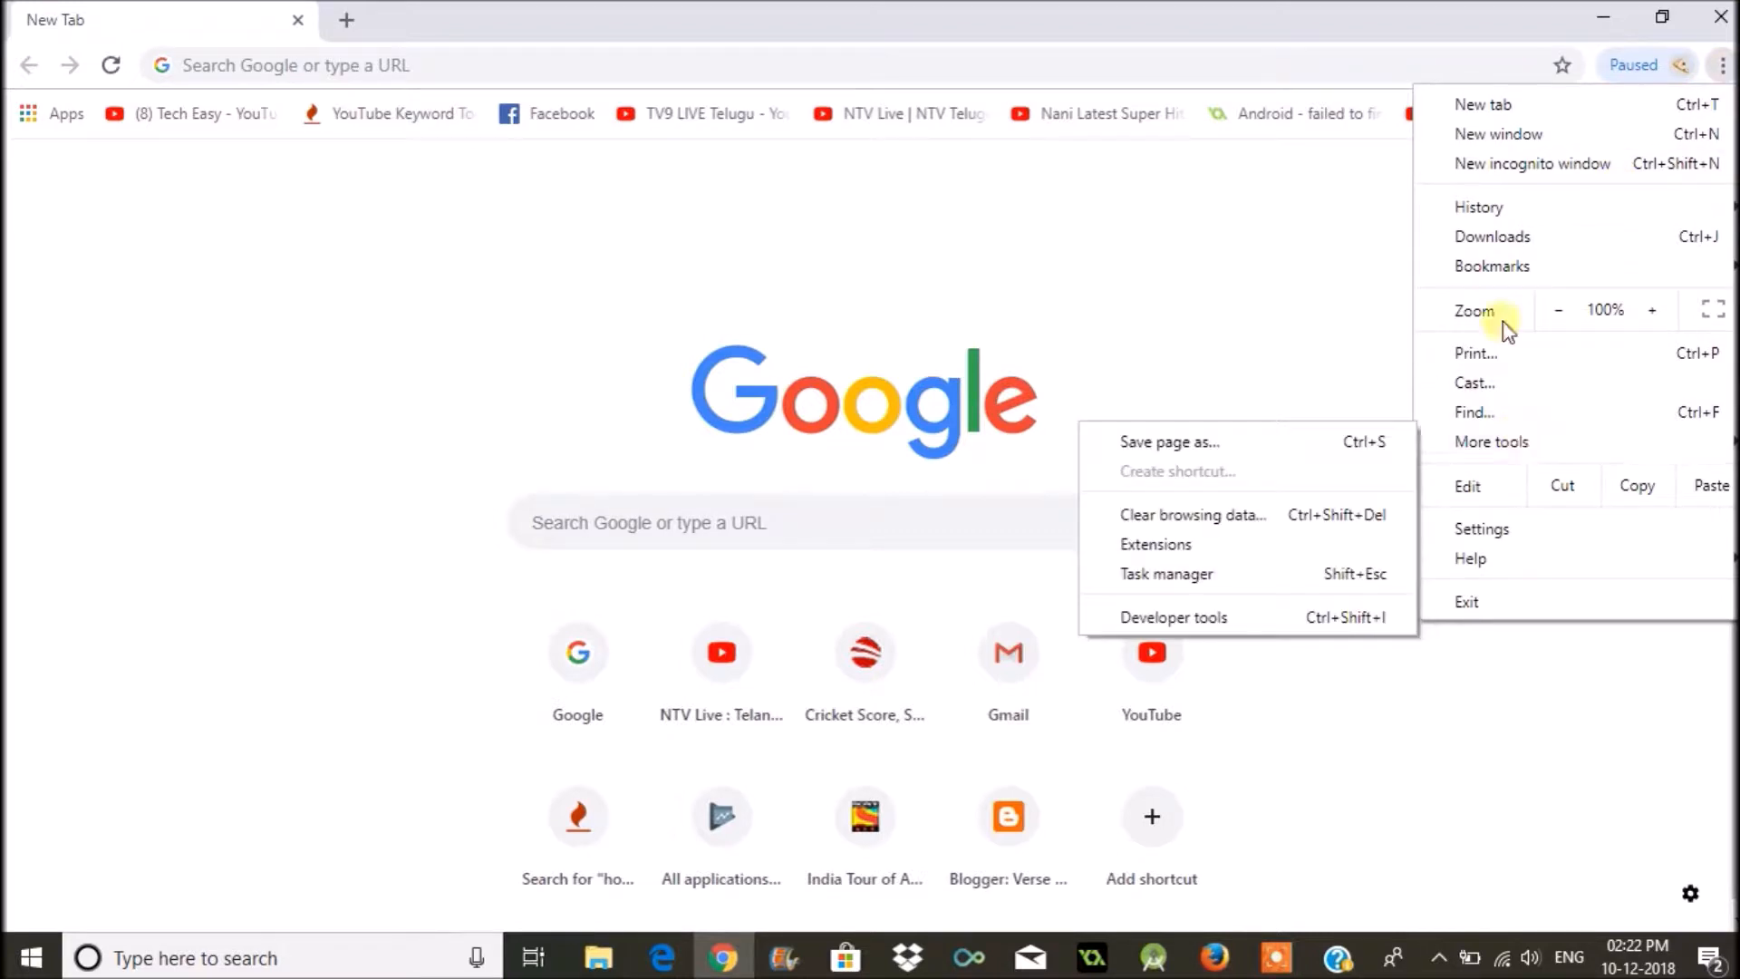
left_click(1492, 266)
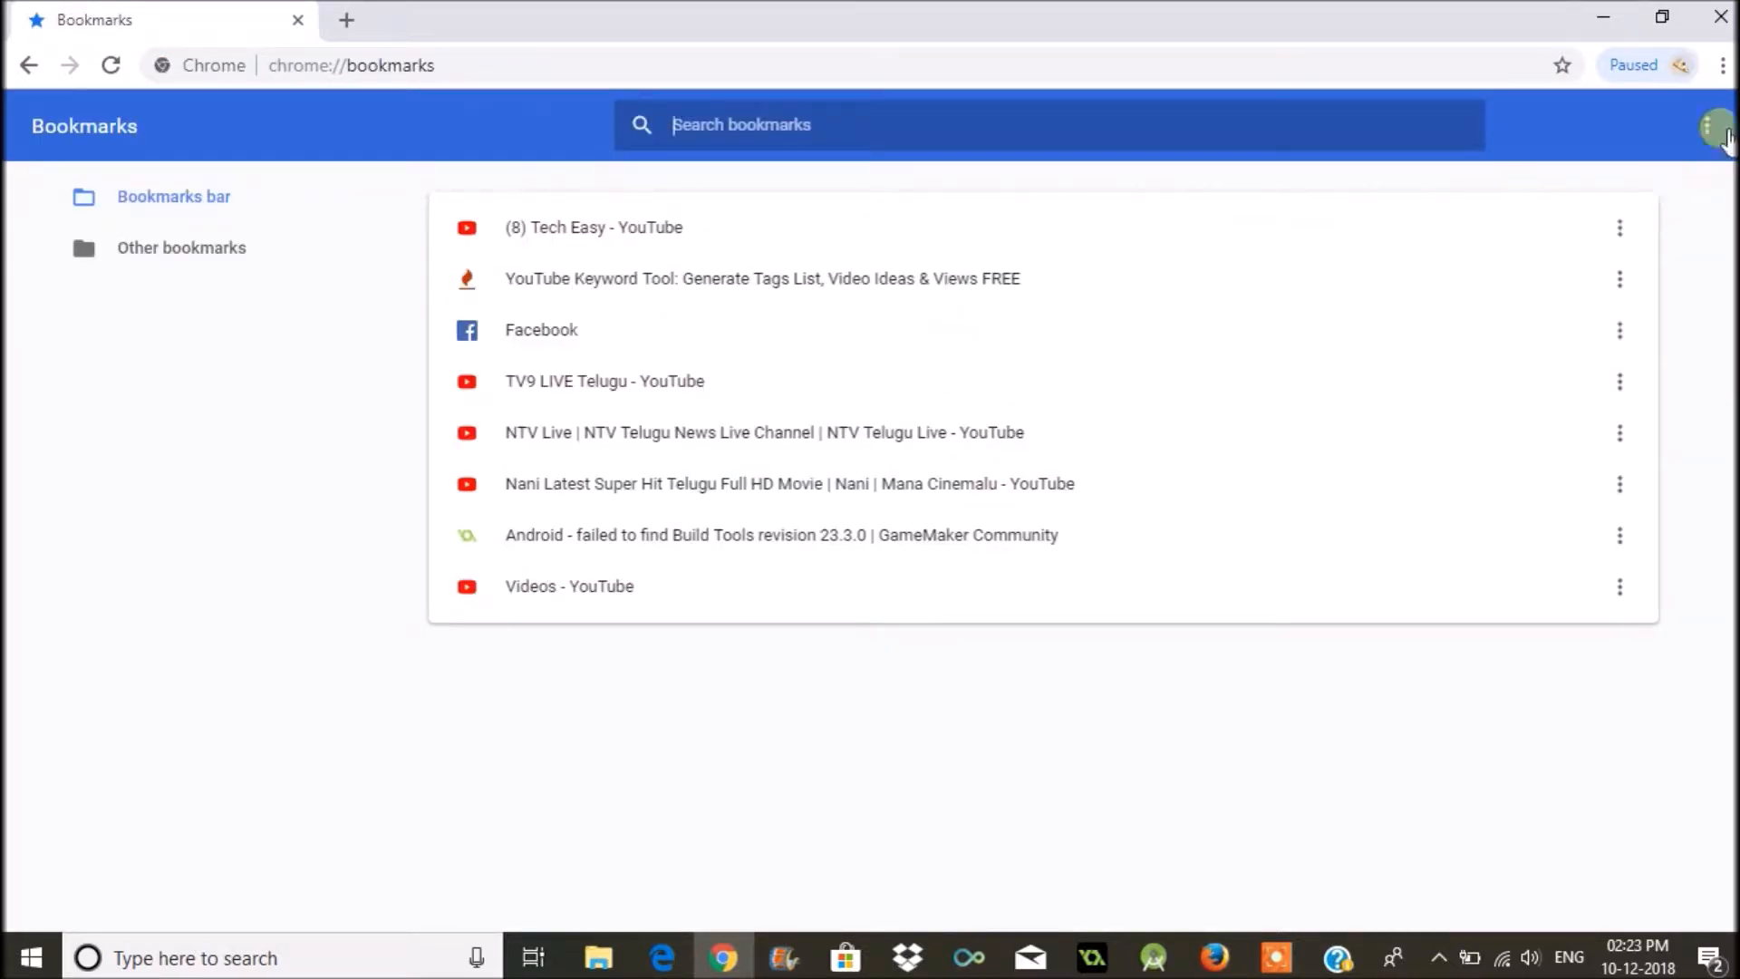
Step: Open the bookmark manager's Organize menu to reach Export bookmarks
left_click(1712, 127)
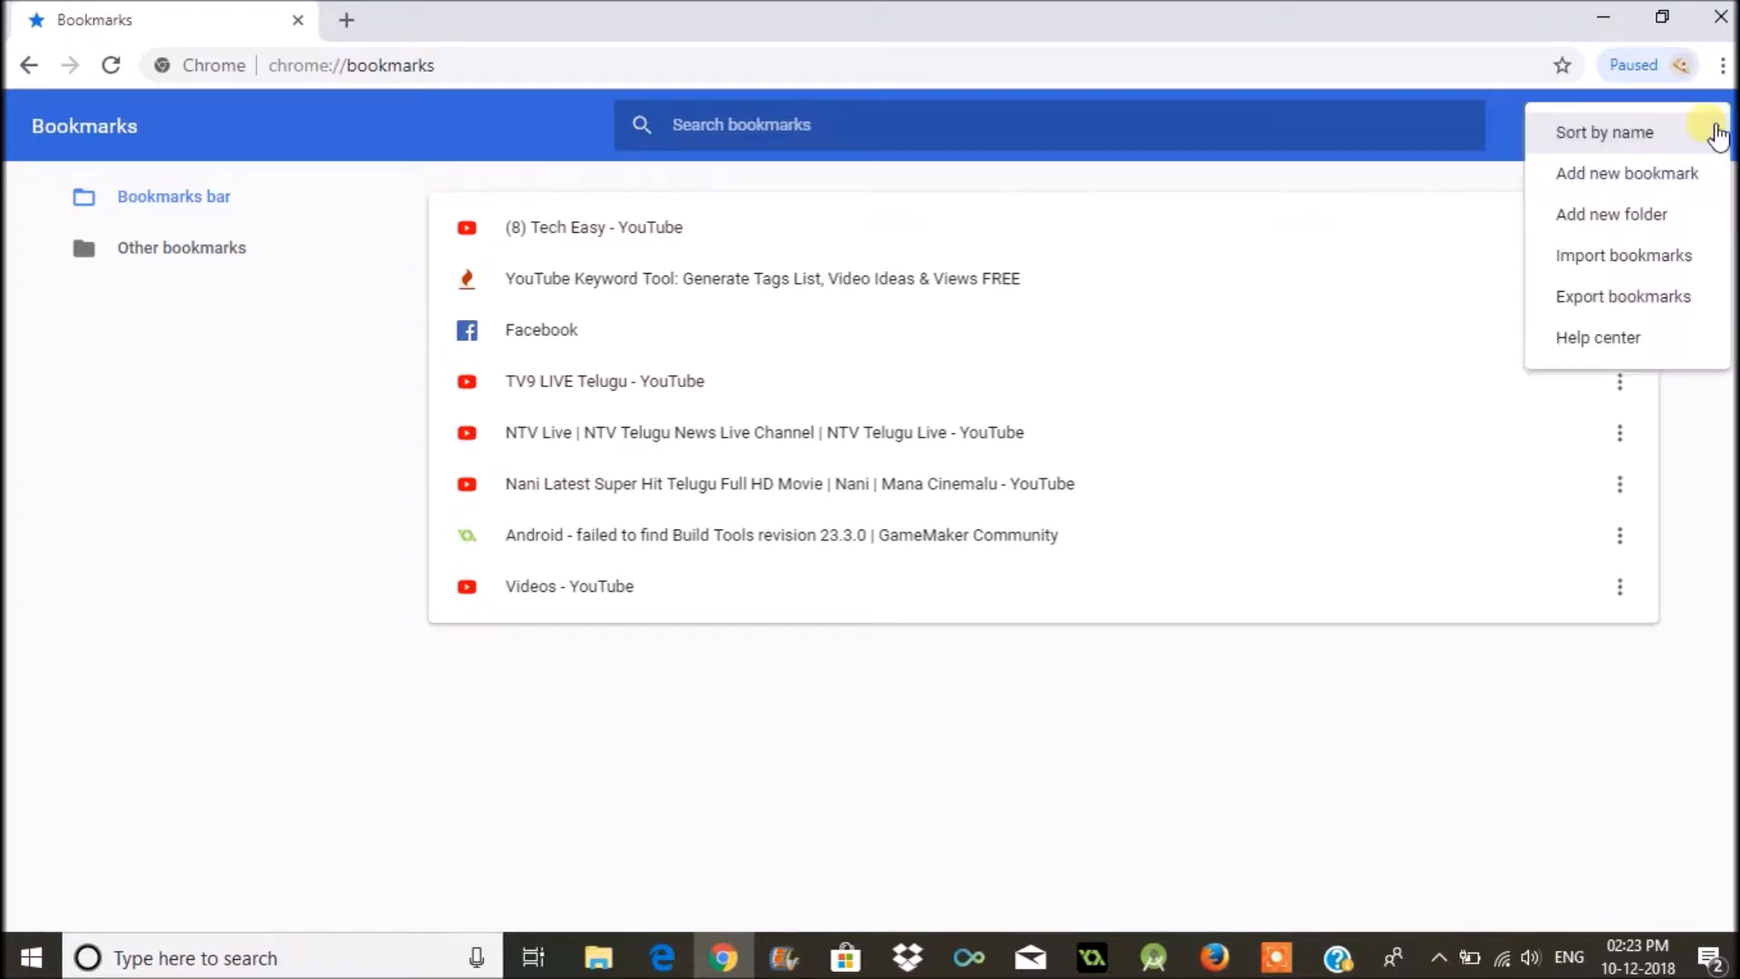
mouse_move(1622, 296)
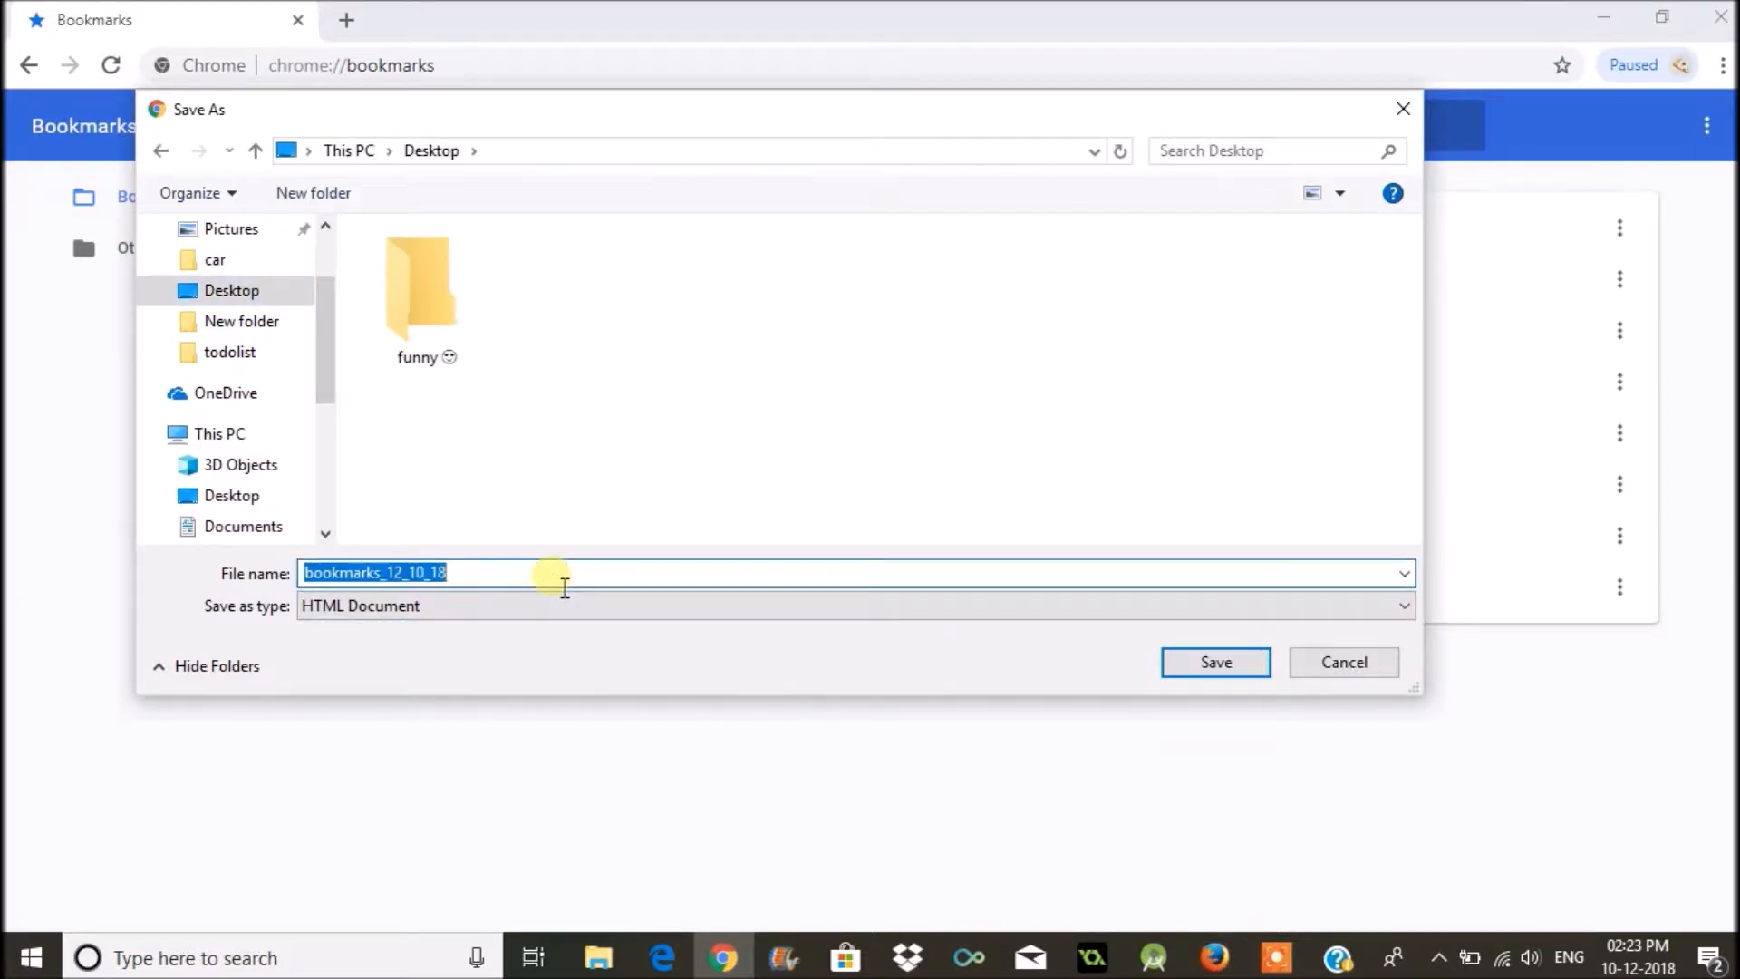
Step: Save the exported bookmarks to the Desktop as 'bookmarks to mozilla'
type("b")
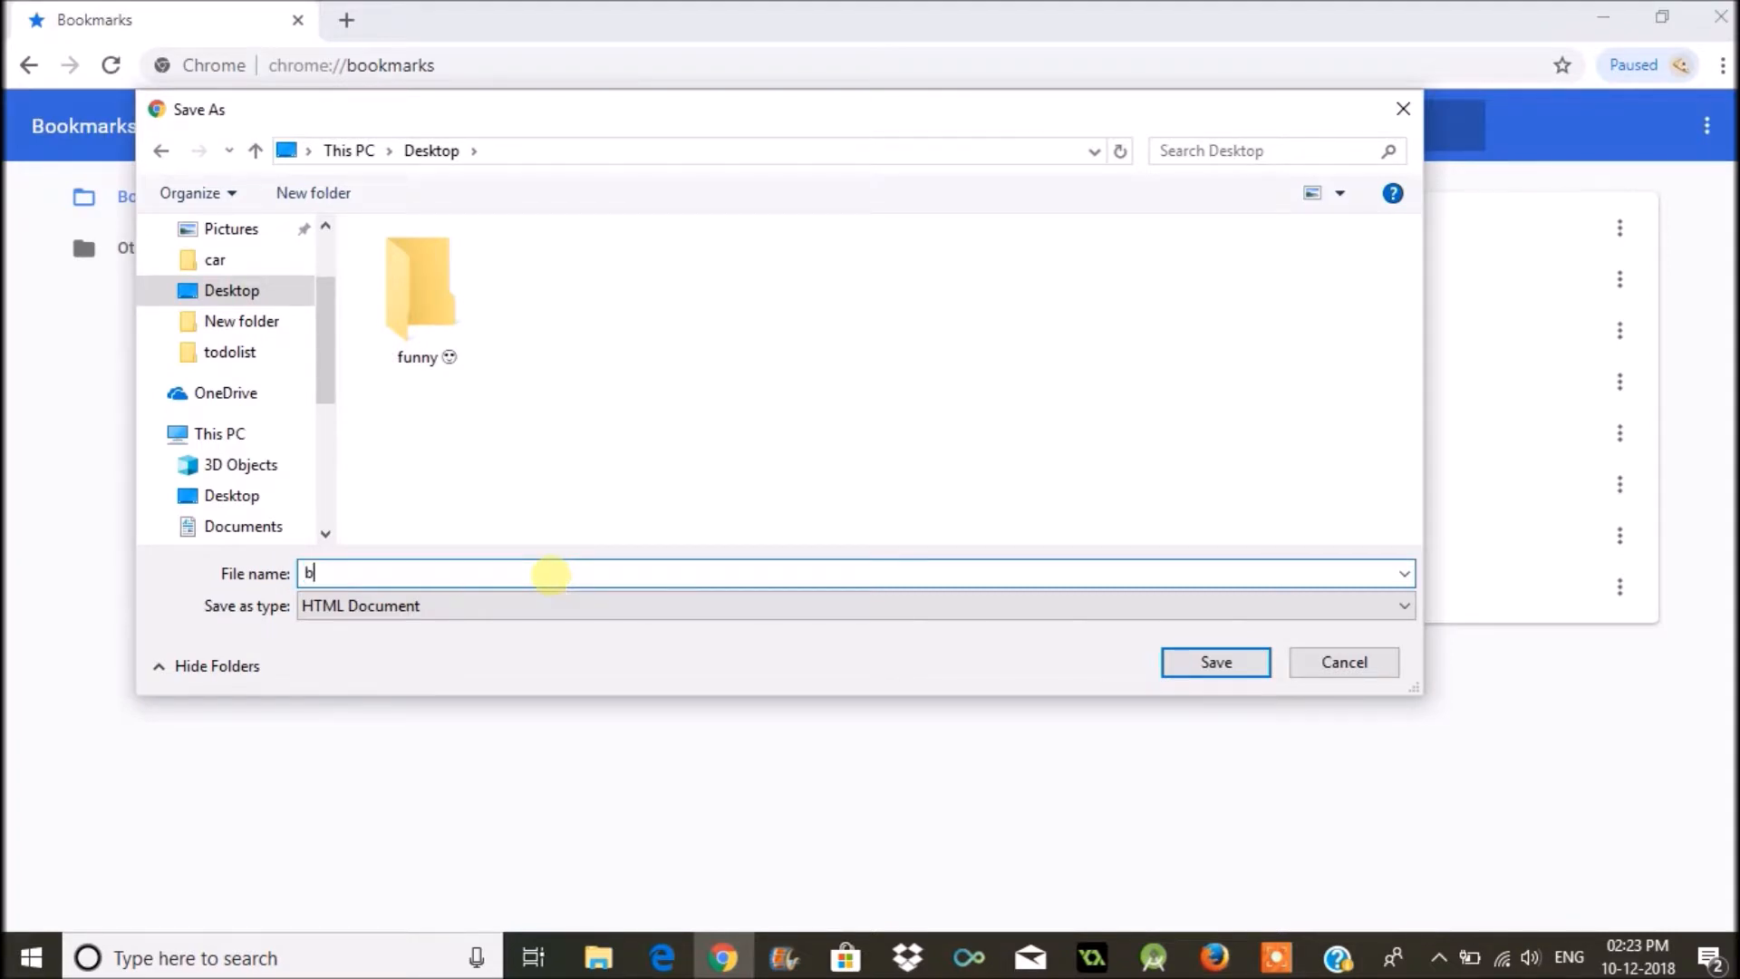
type("ookmarks")
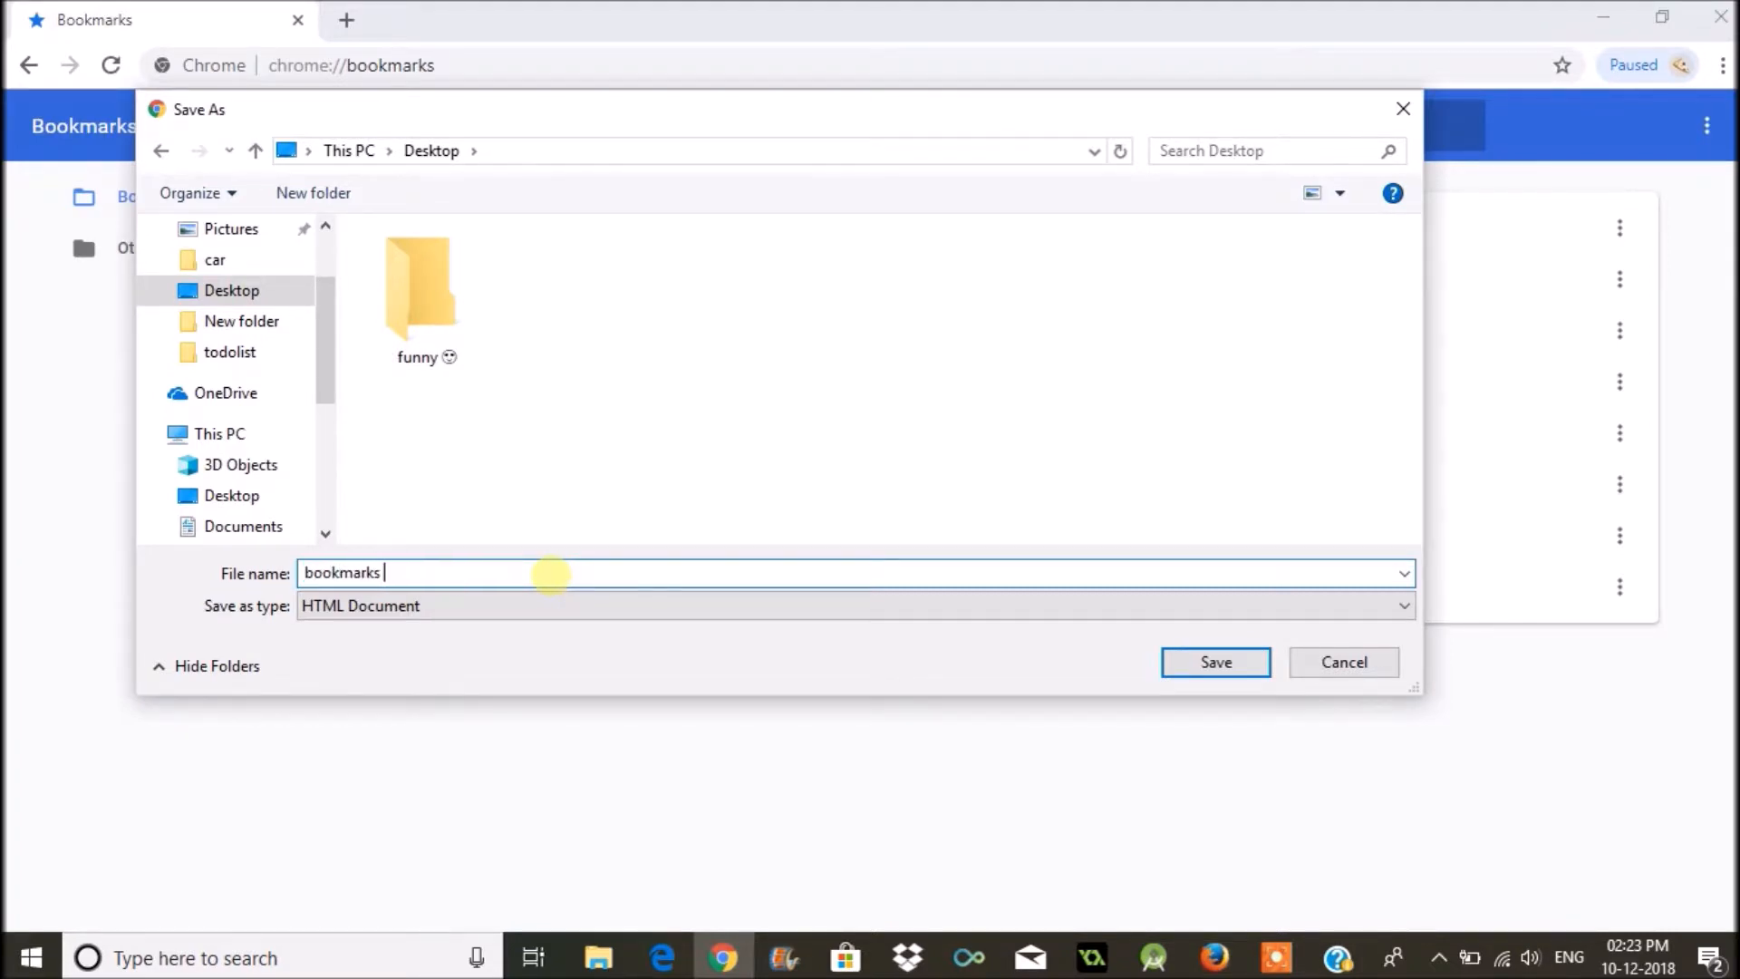
type("to mox")
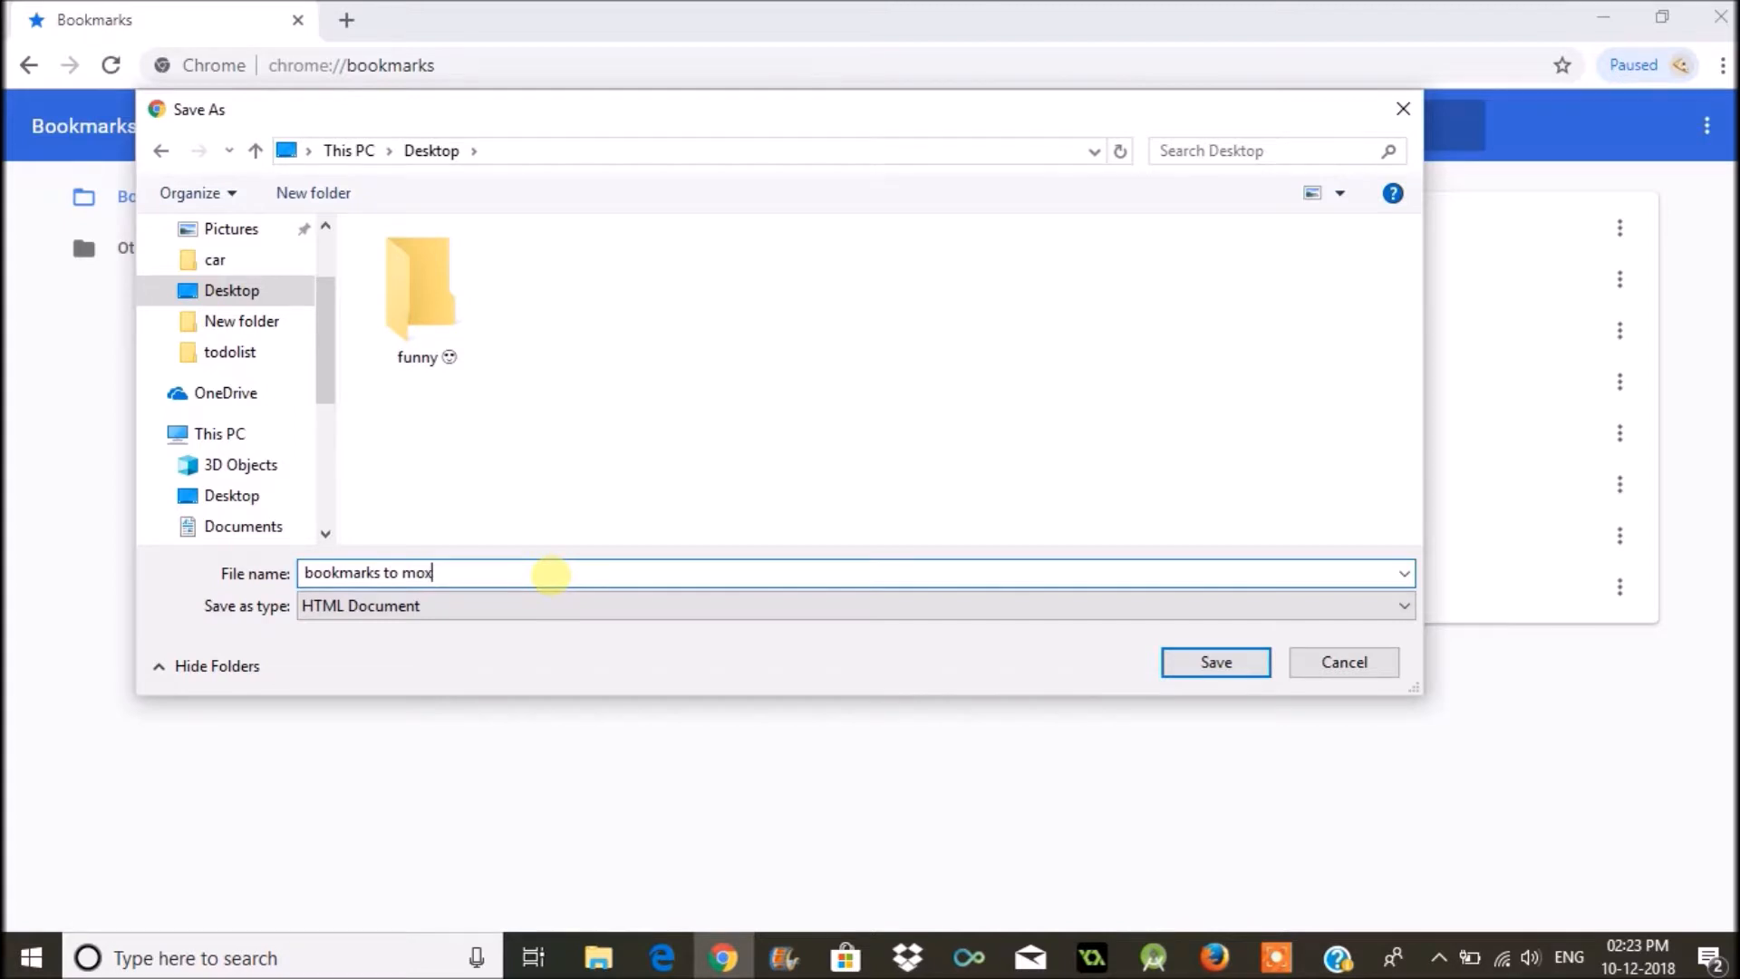
type("zilla")
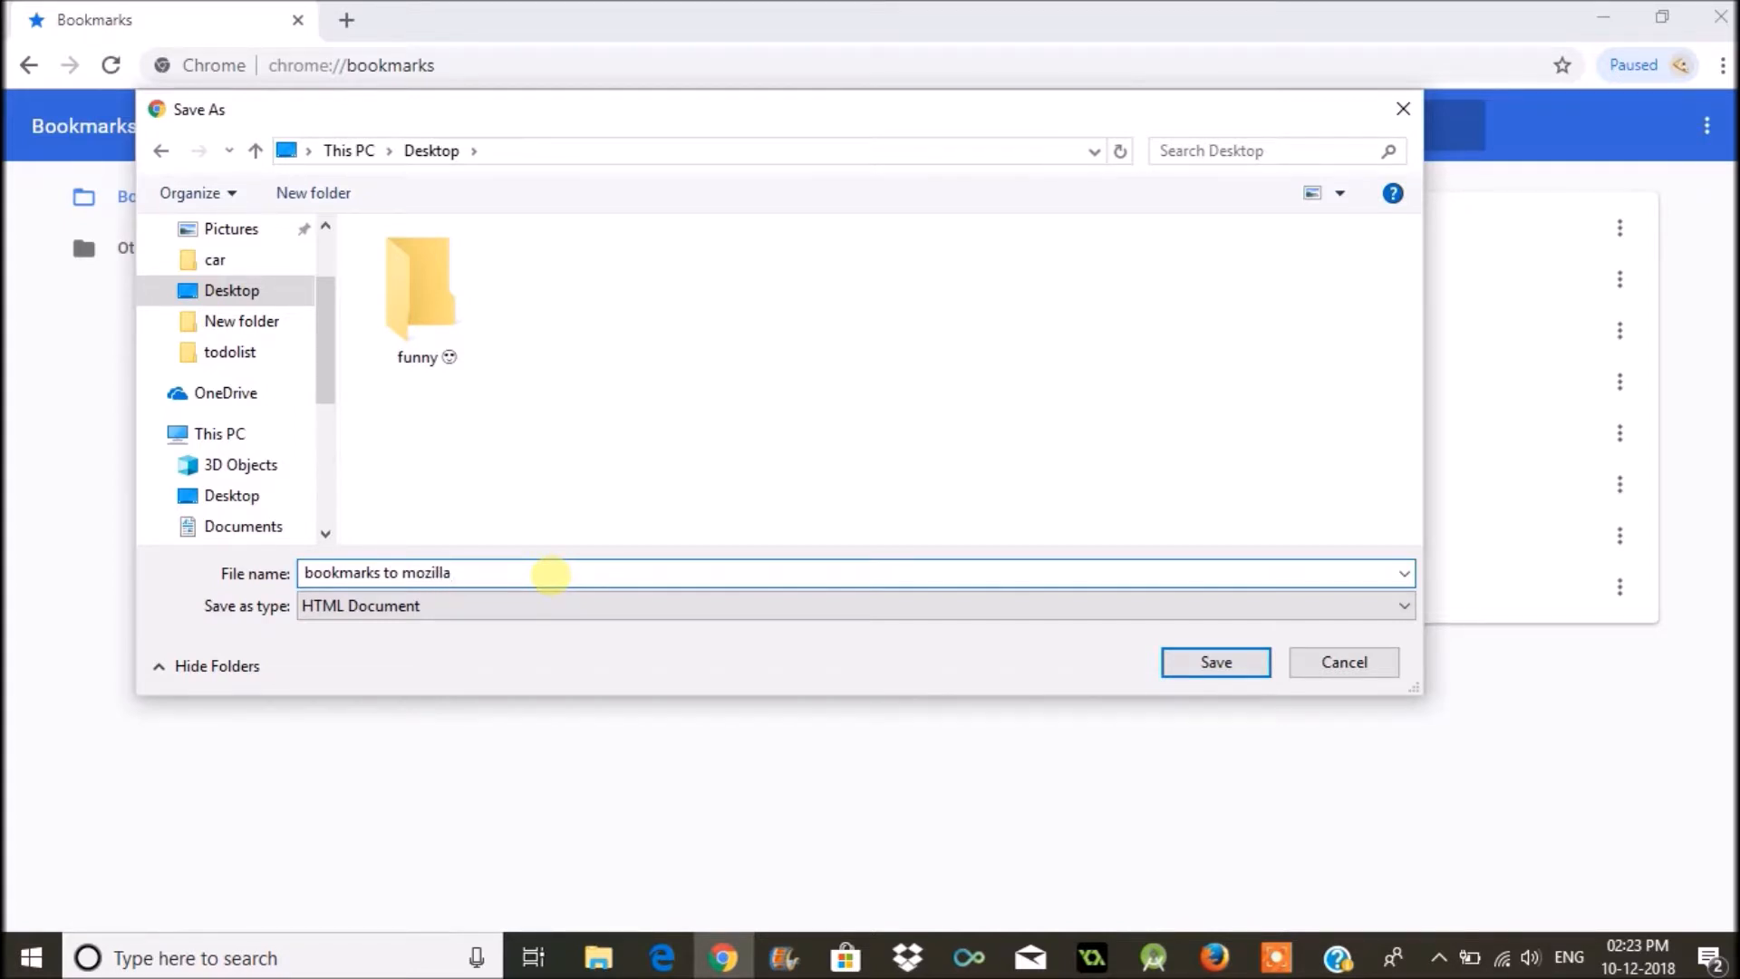
left_click(1214, 662)
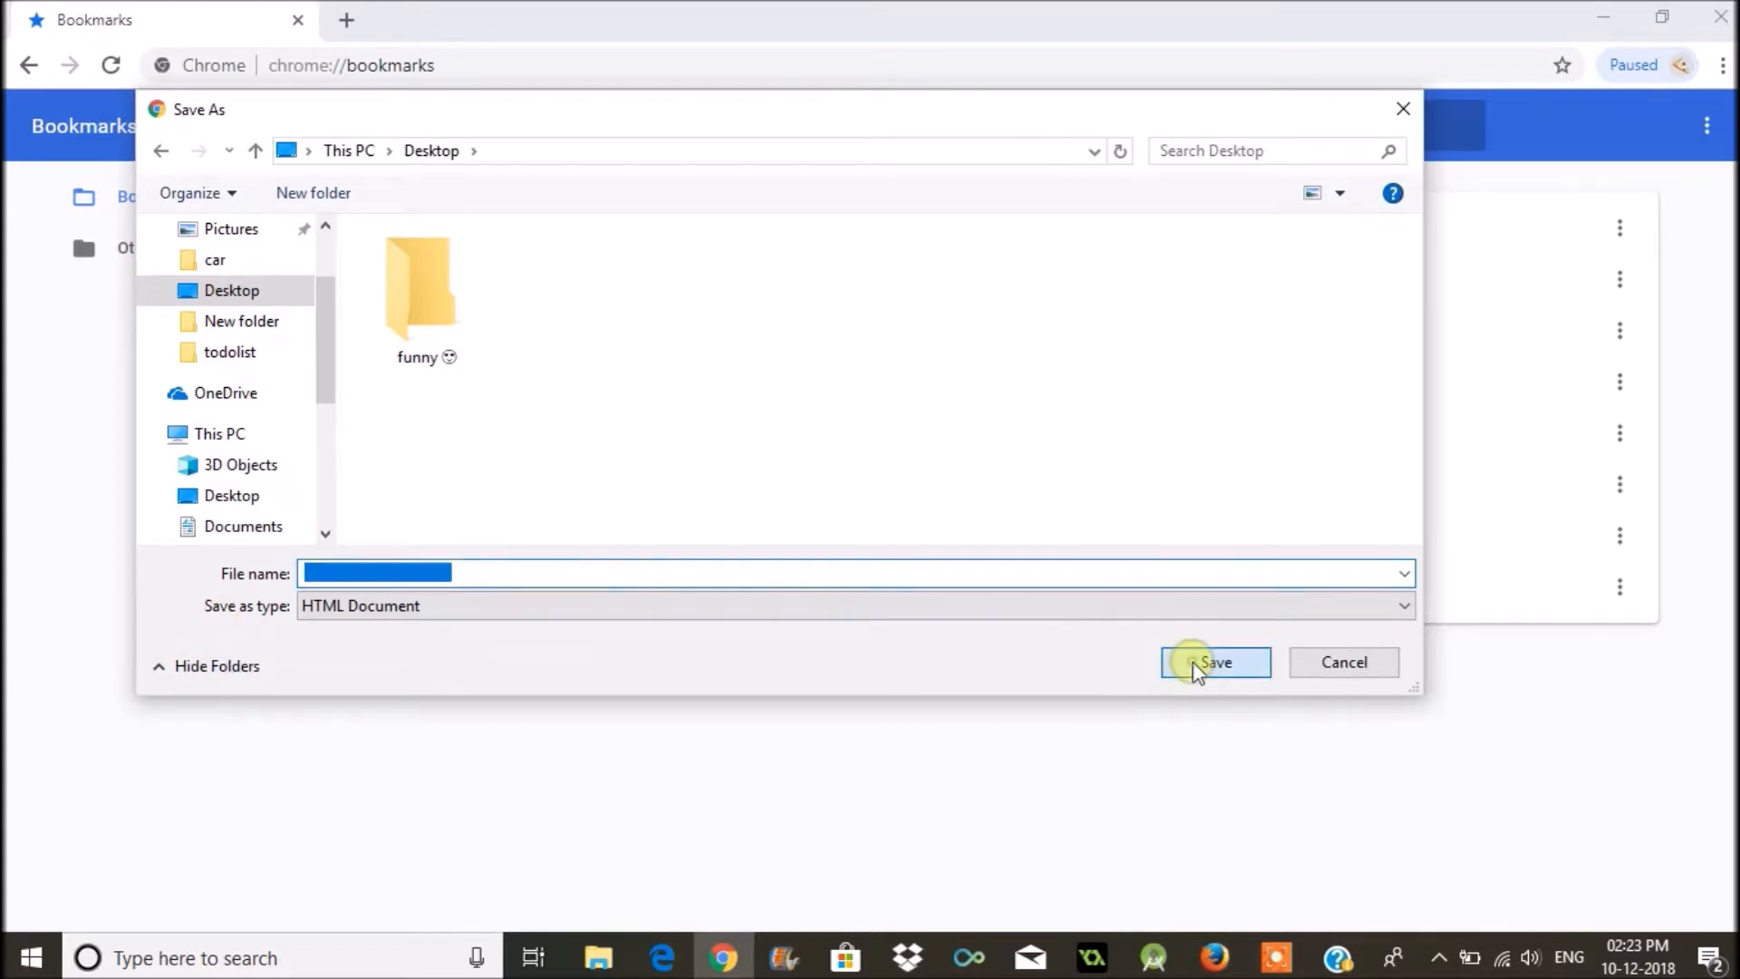
left_click(1214, 661)
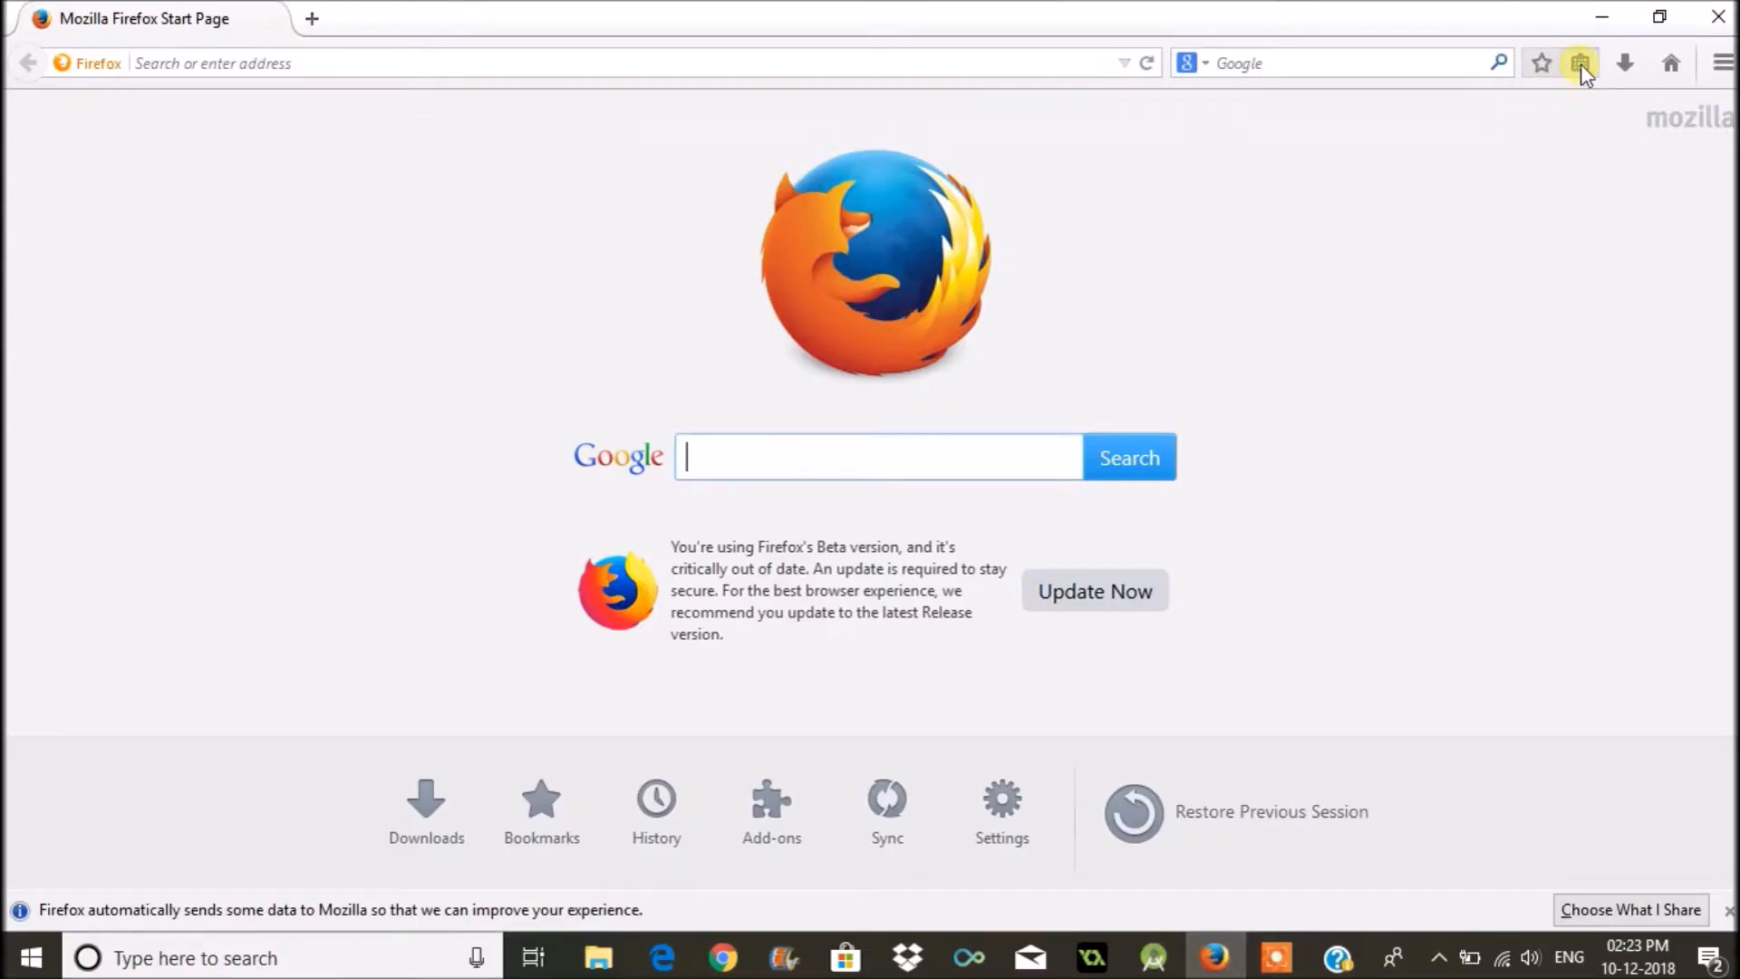
Step: Open Firefox's Library and choose Import Bookmarks from HTML under Import and Backup
left_click(1578, 63)
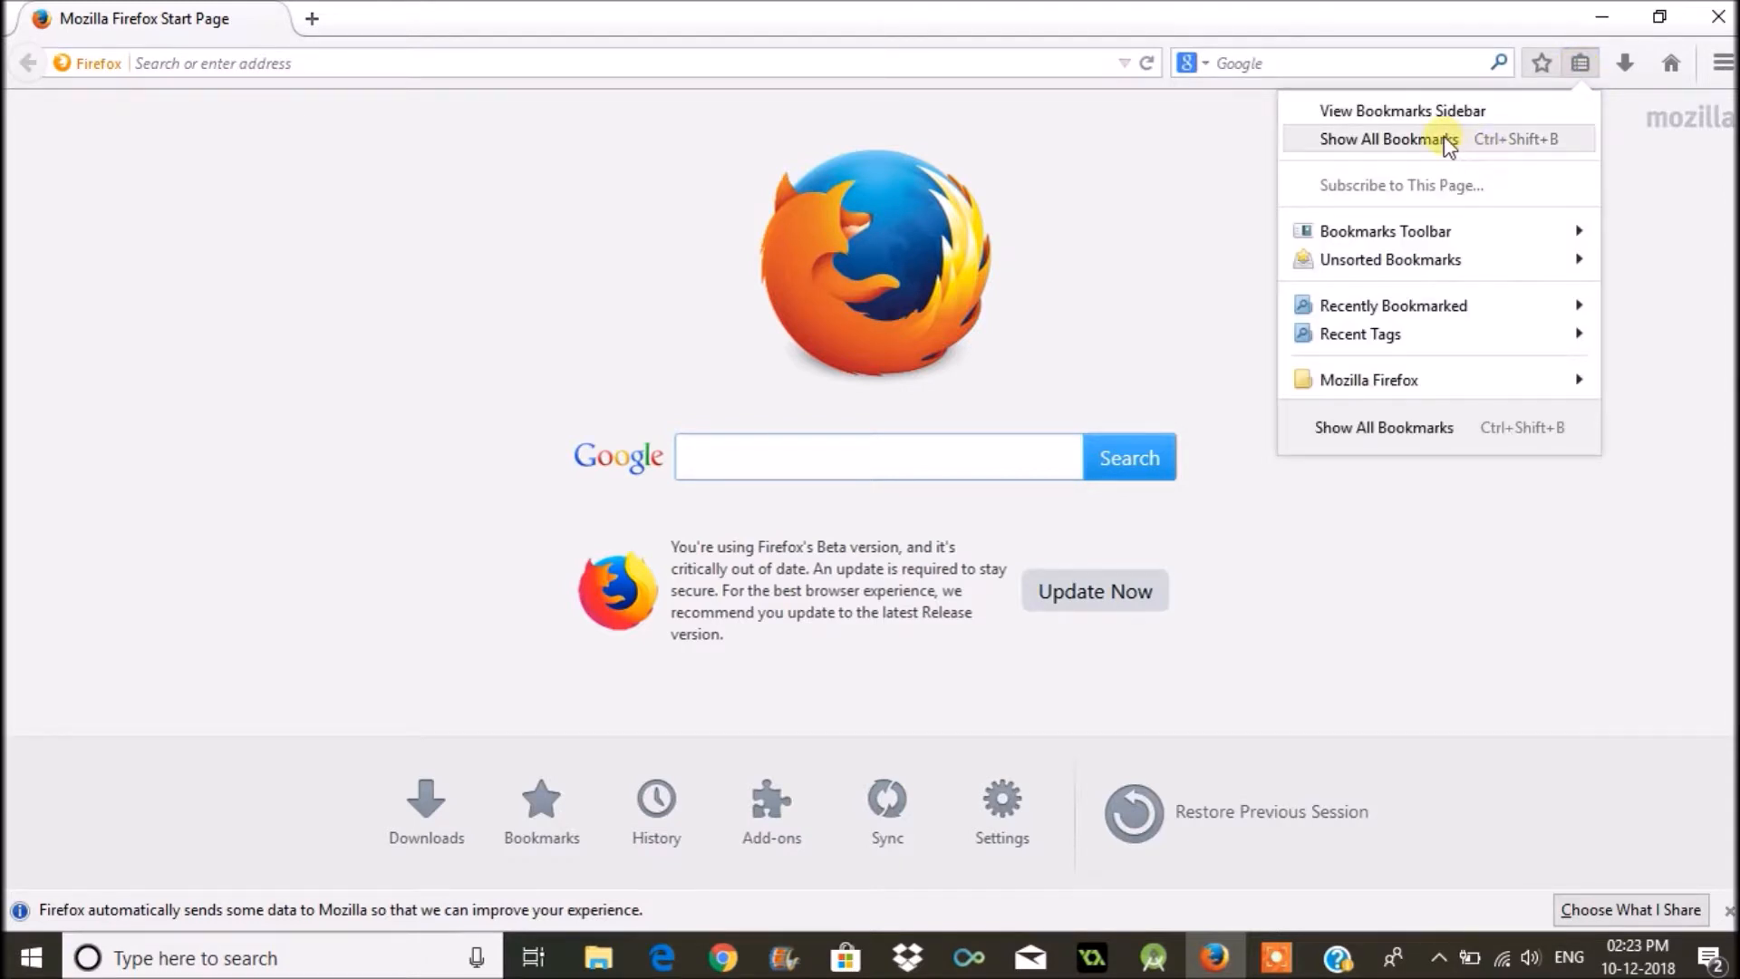
left_click(1384, 139)
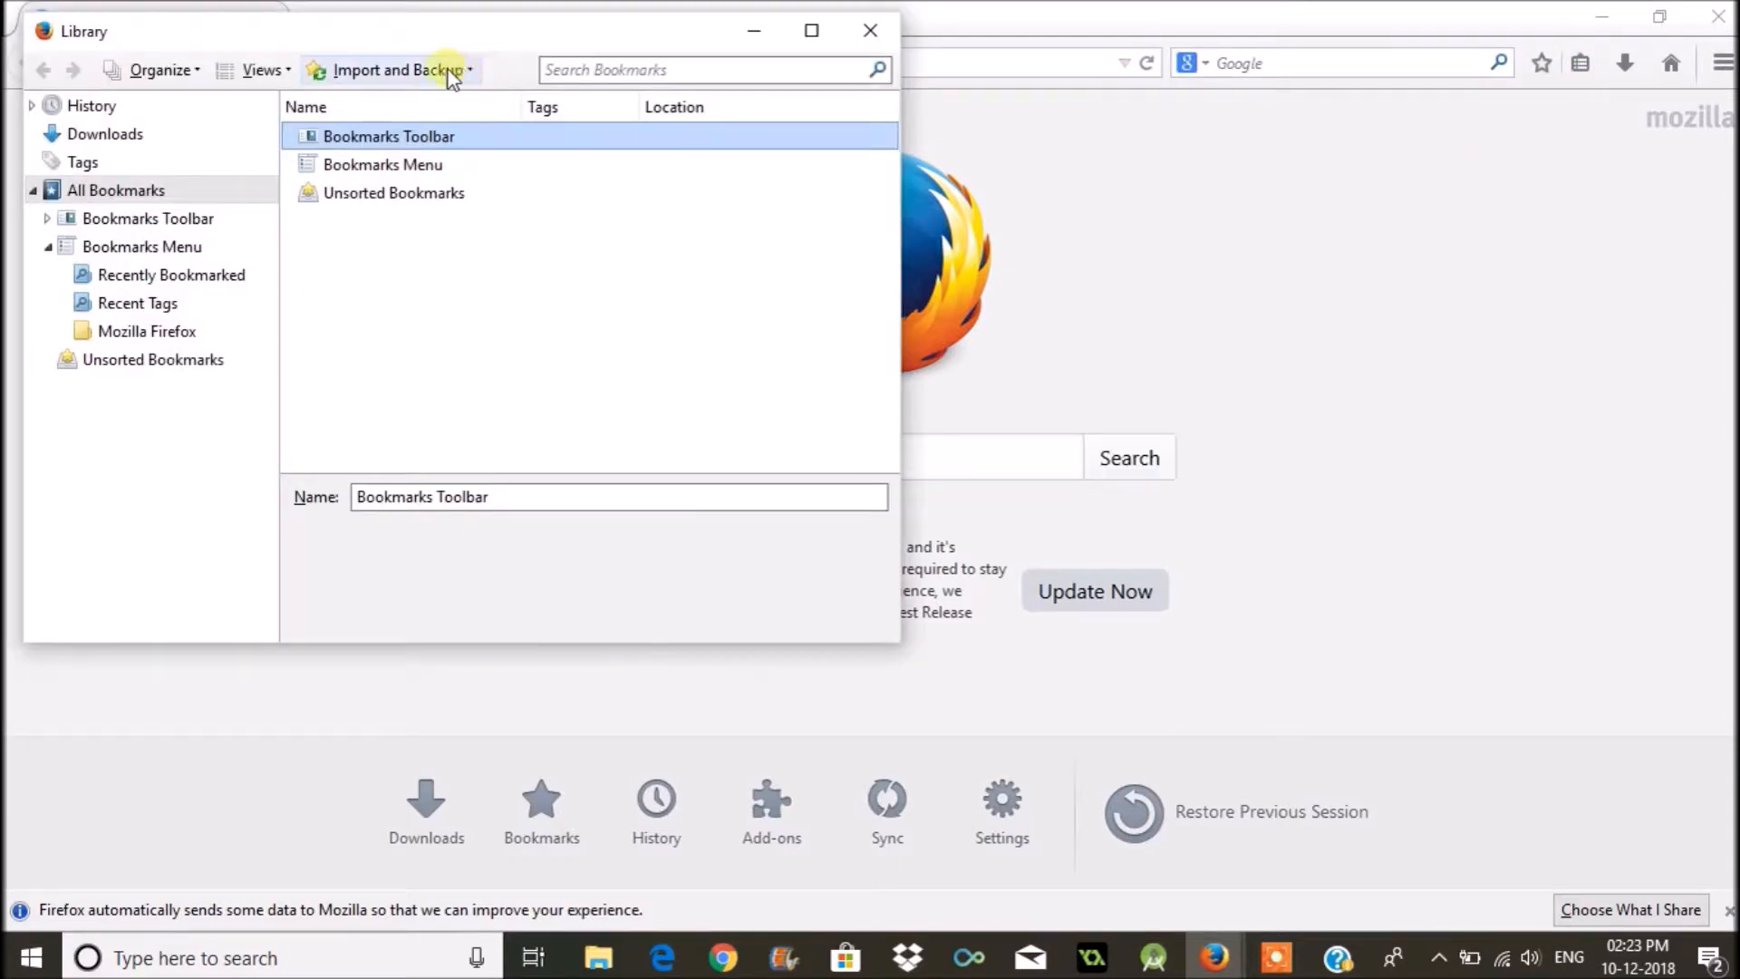
left_click(391, 69)
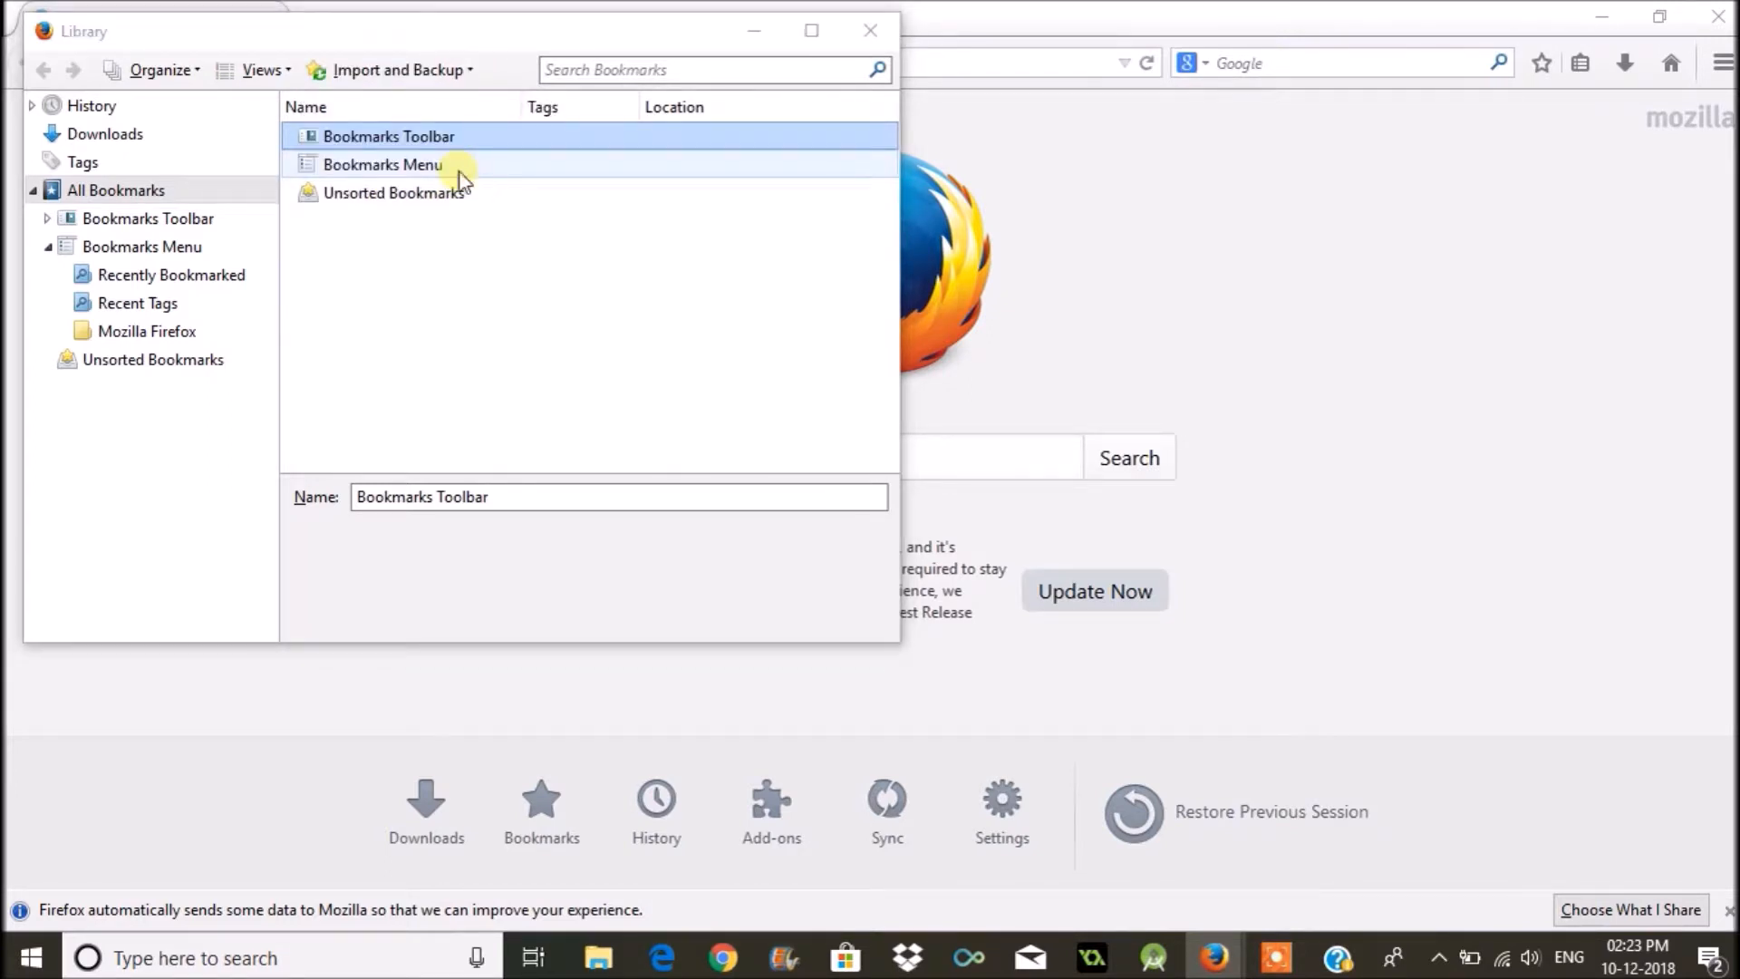
left_click(394, 69)
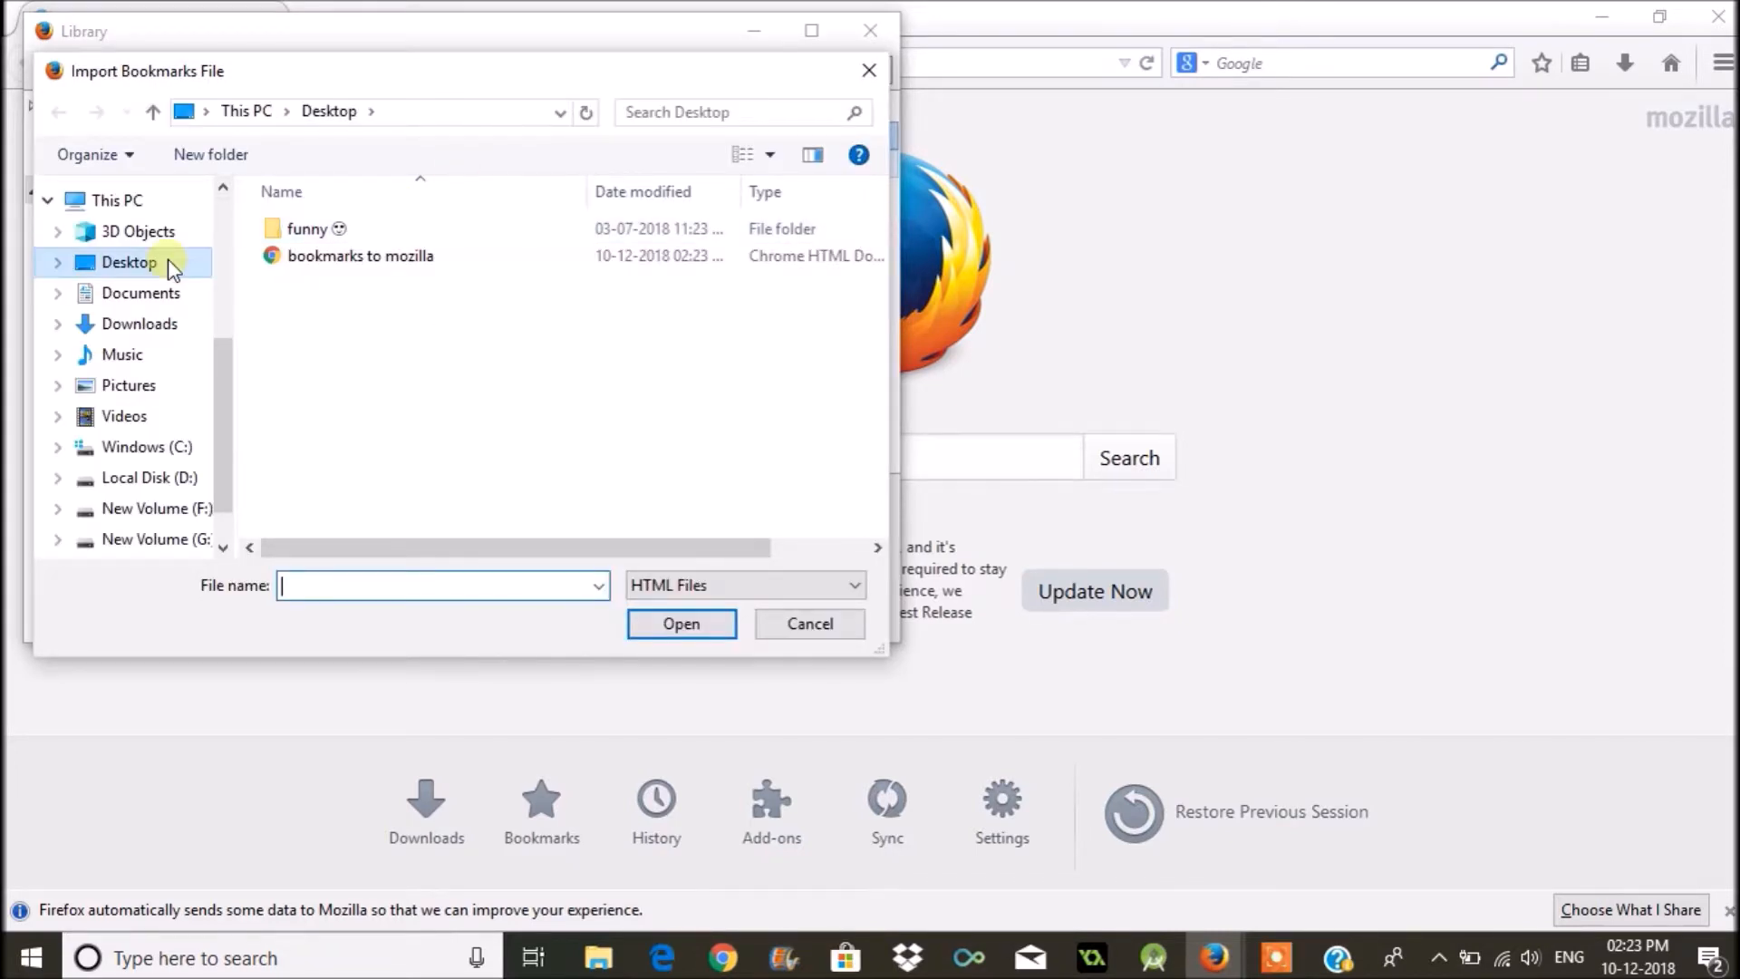
Step: Import the Desktop file 'bookmarks to mozilla' into Firefox
left_click(361, 255)
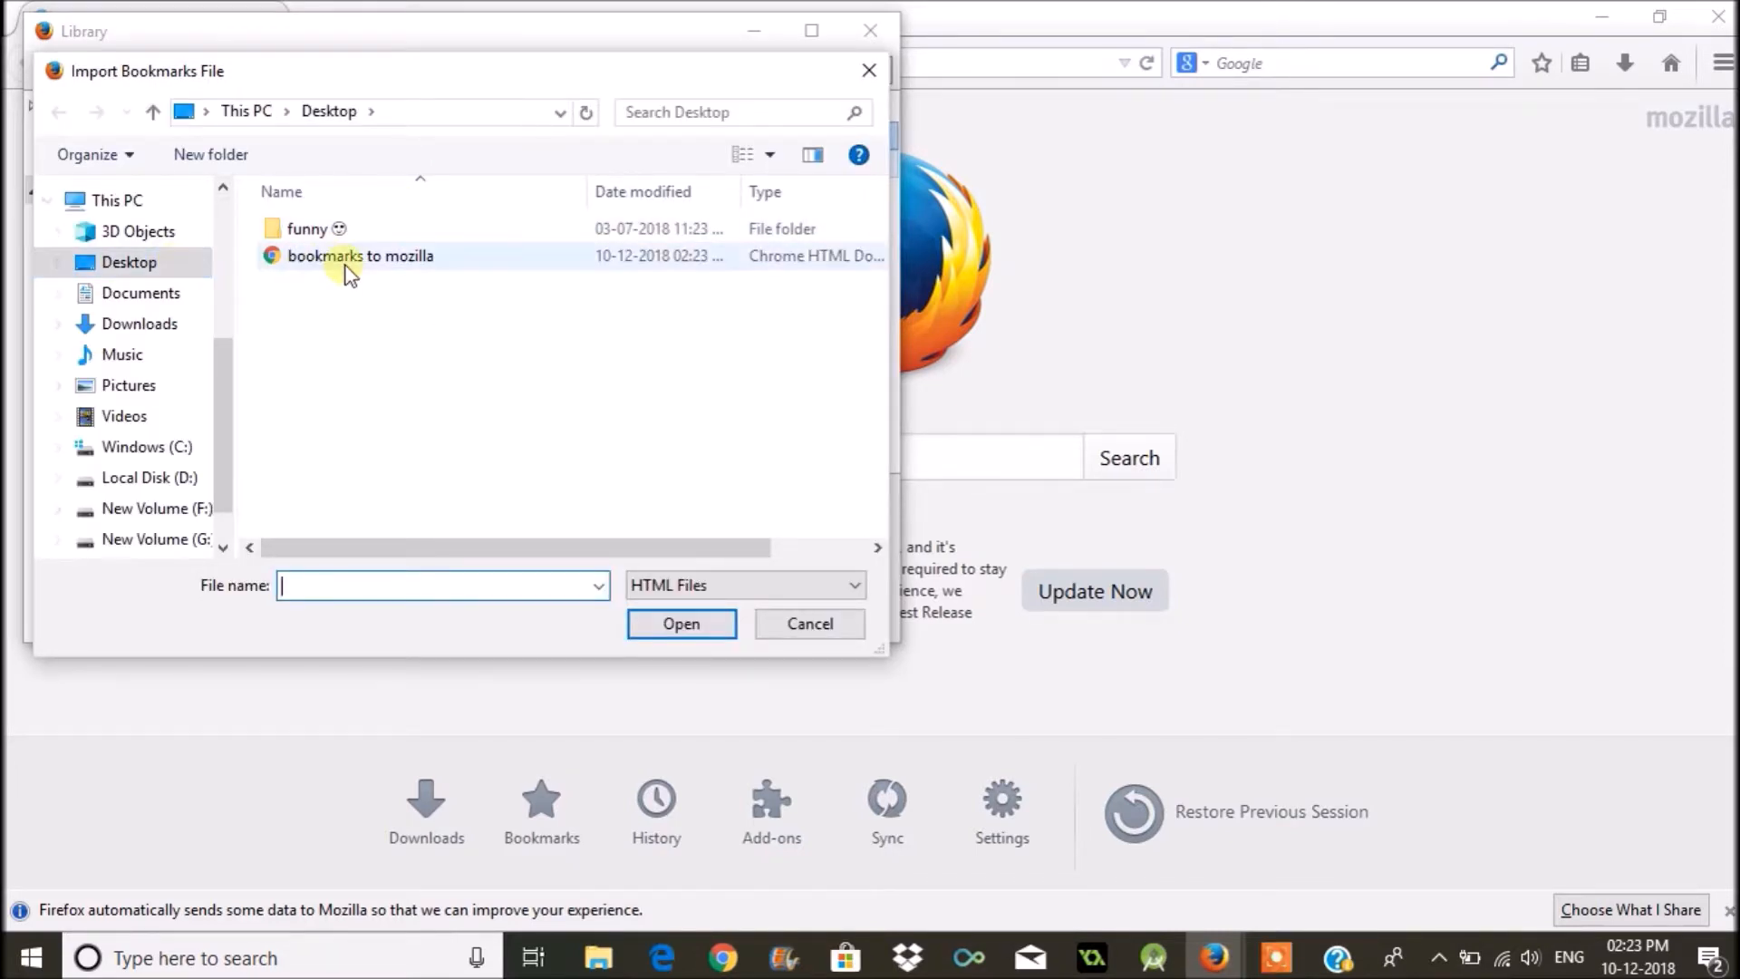
left_click(360, 255)
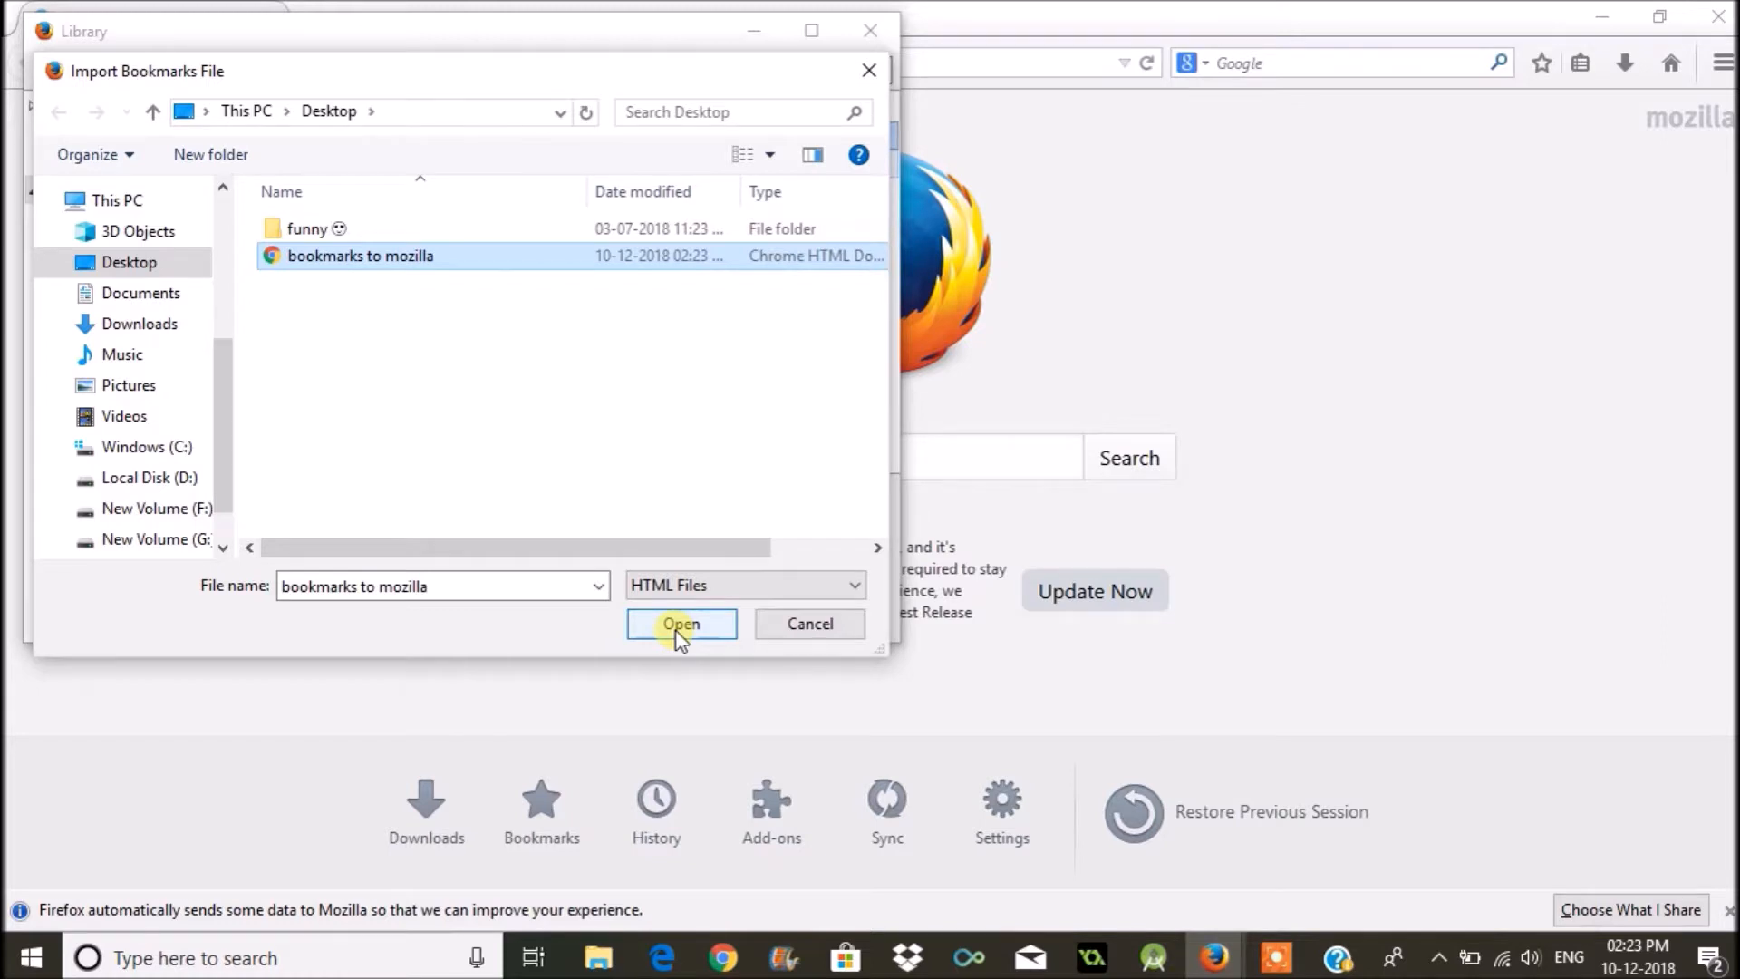
left_click(680, 623)
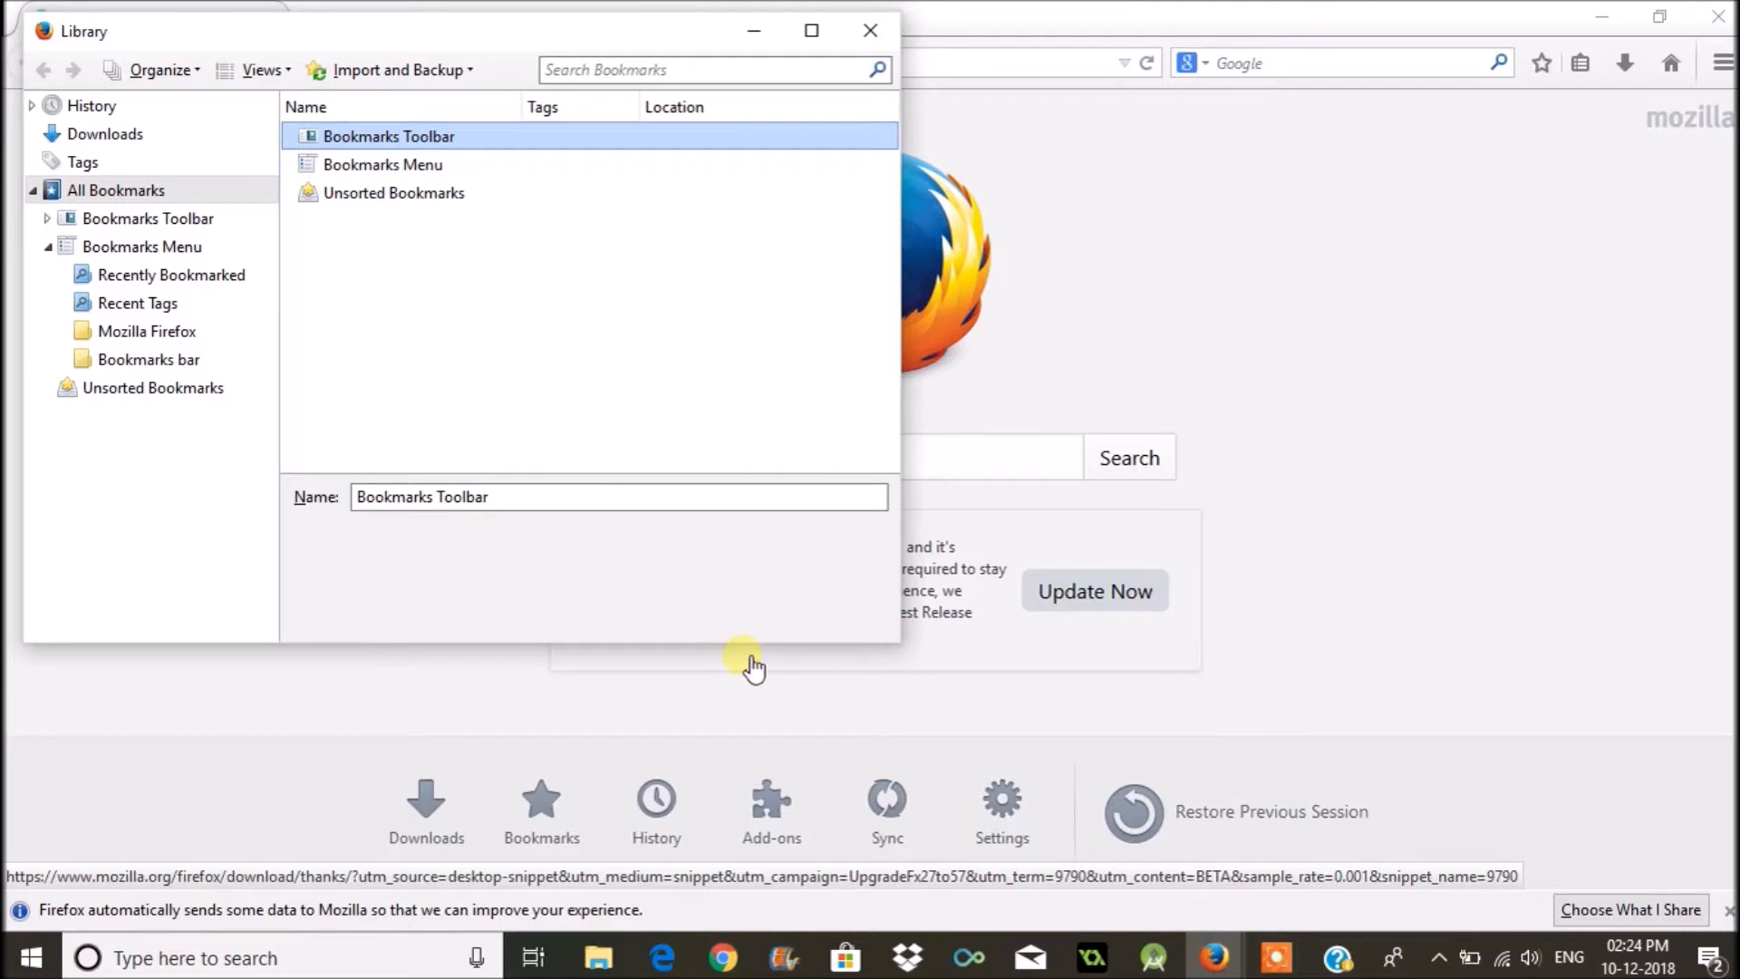
mouse_move(727, 479)
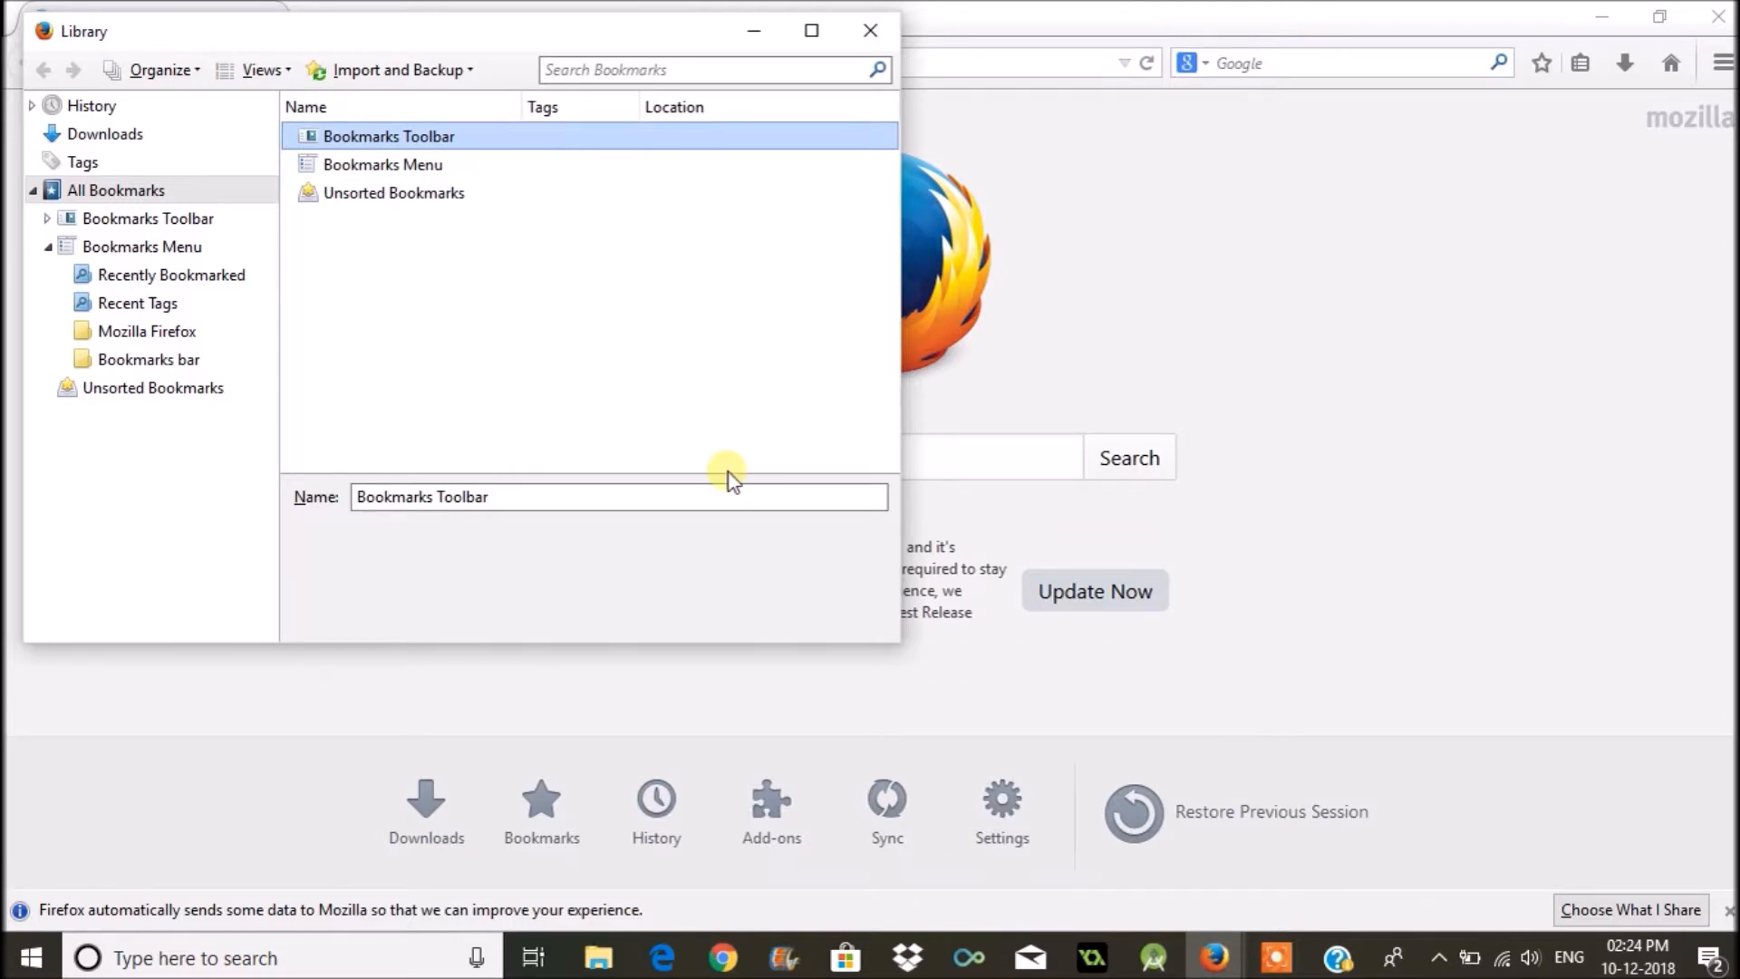
Step: Expand Bookmarks Toolbar and Bookmarks Menu, then open the imported Bookmarks bar folder
left_click(48, 218)
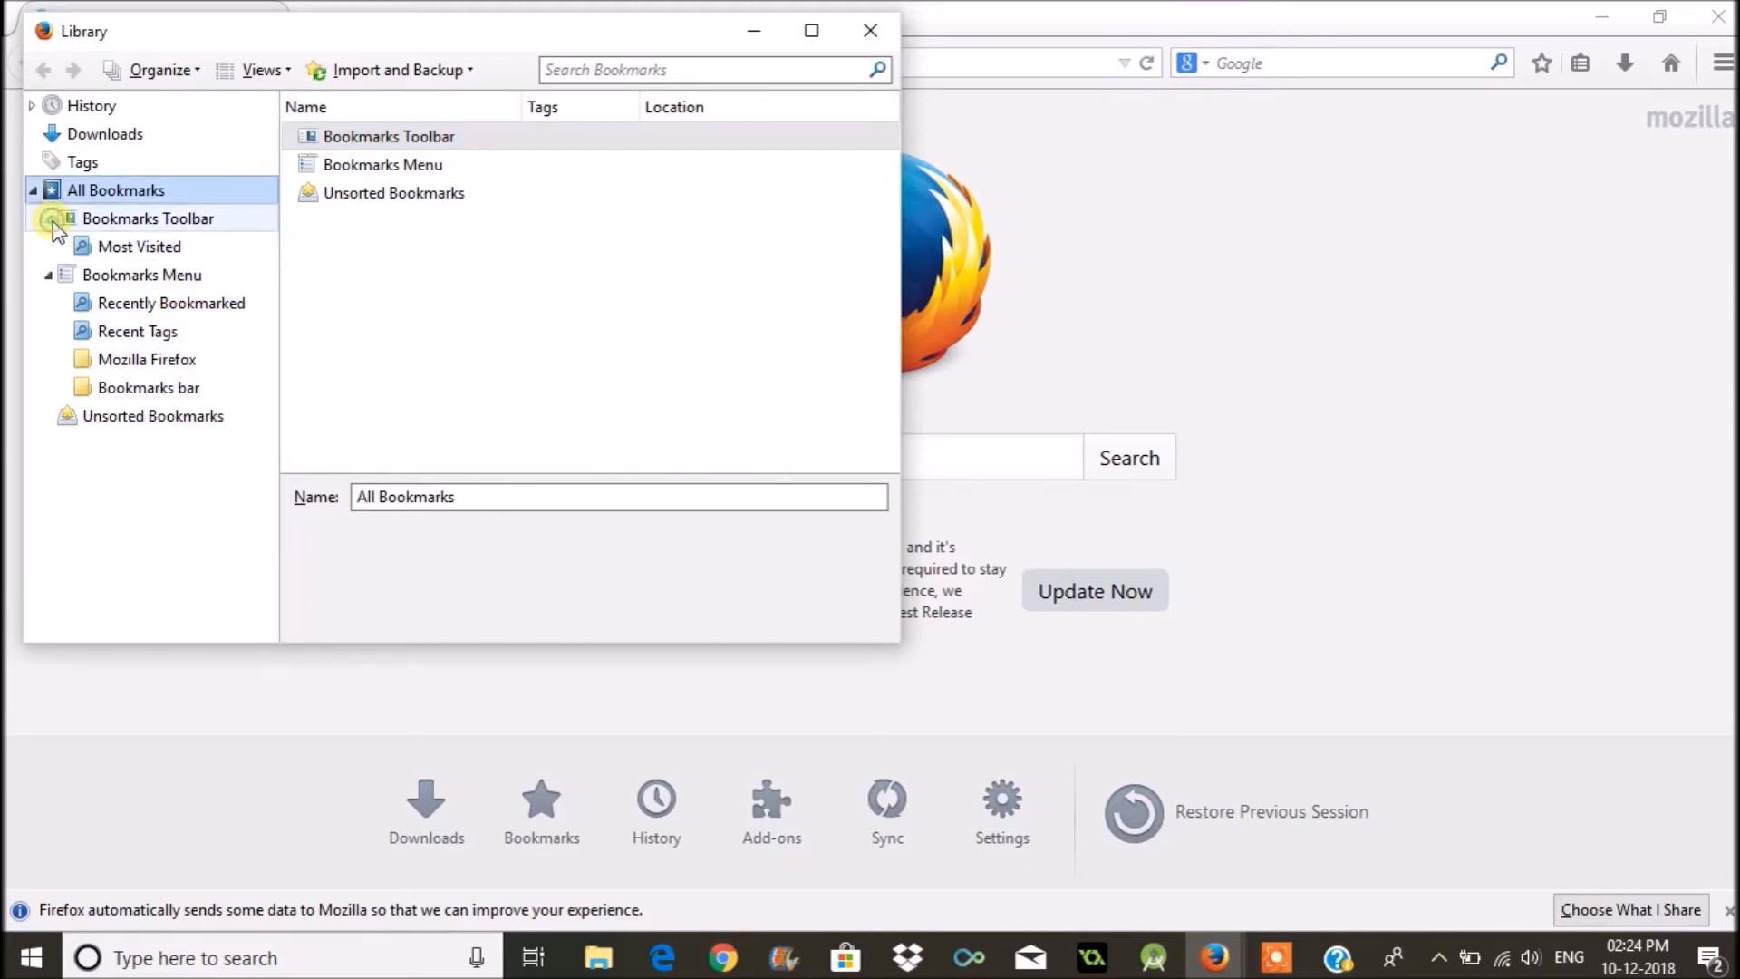
left_click(49, 276)
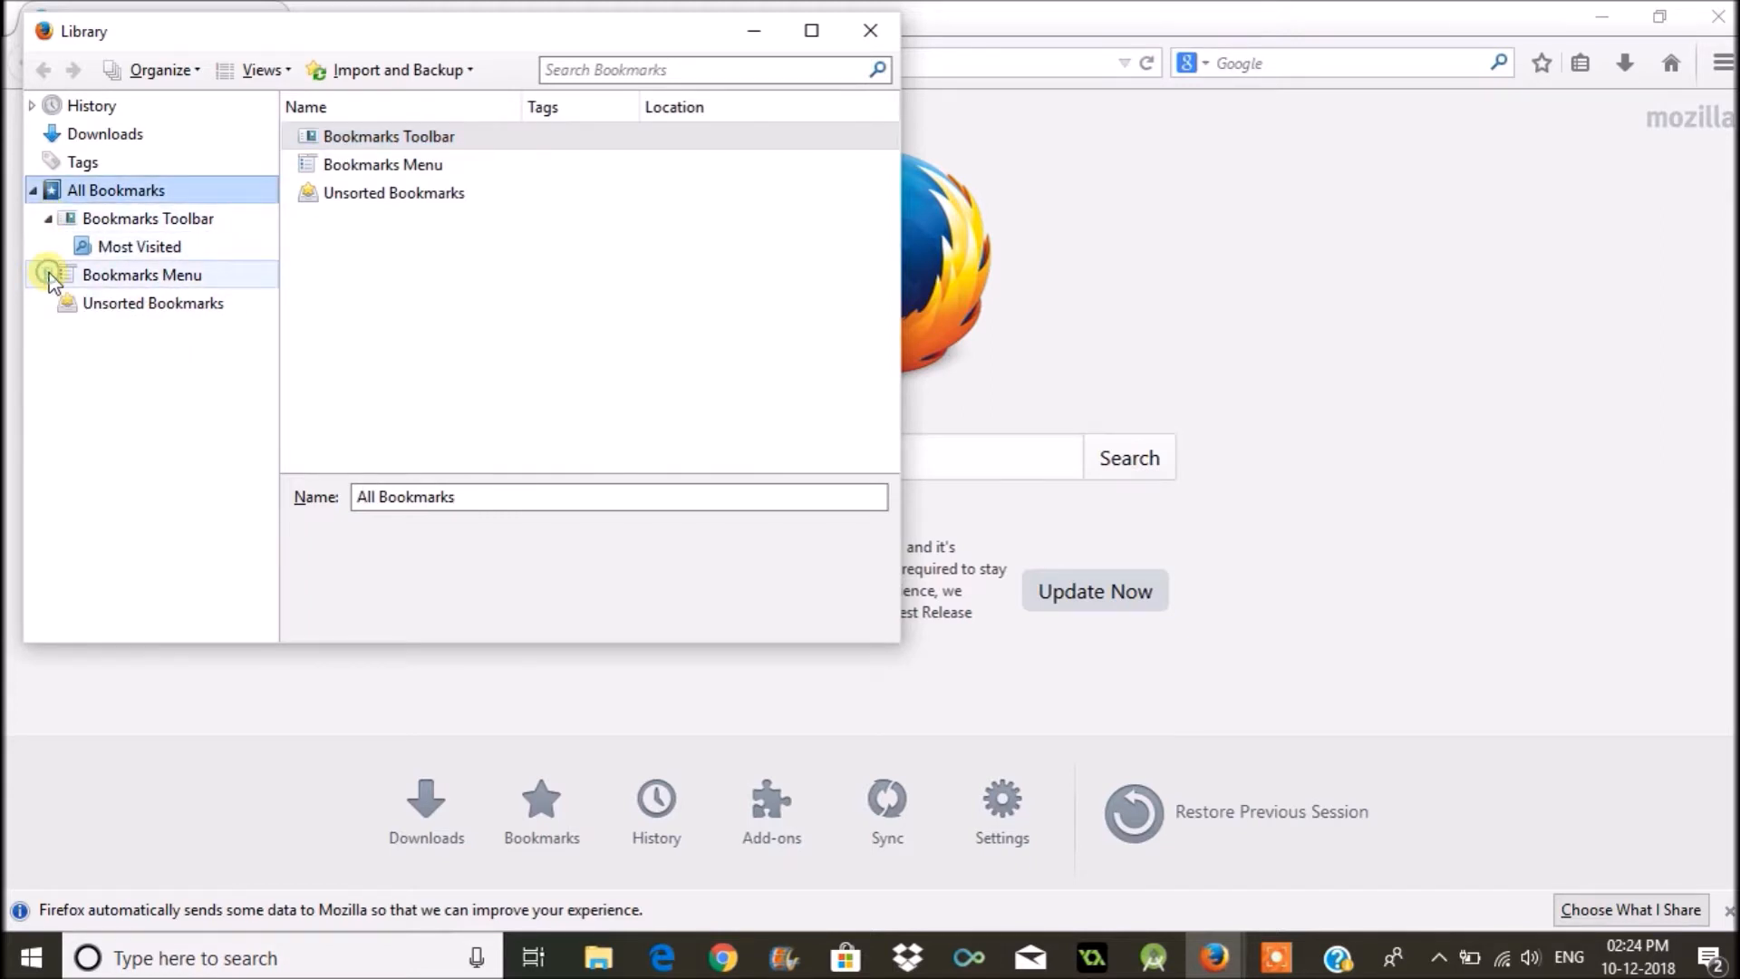
left_click(49, 274)
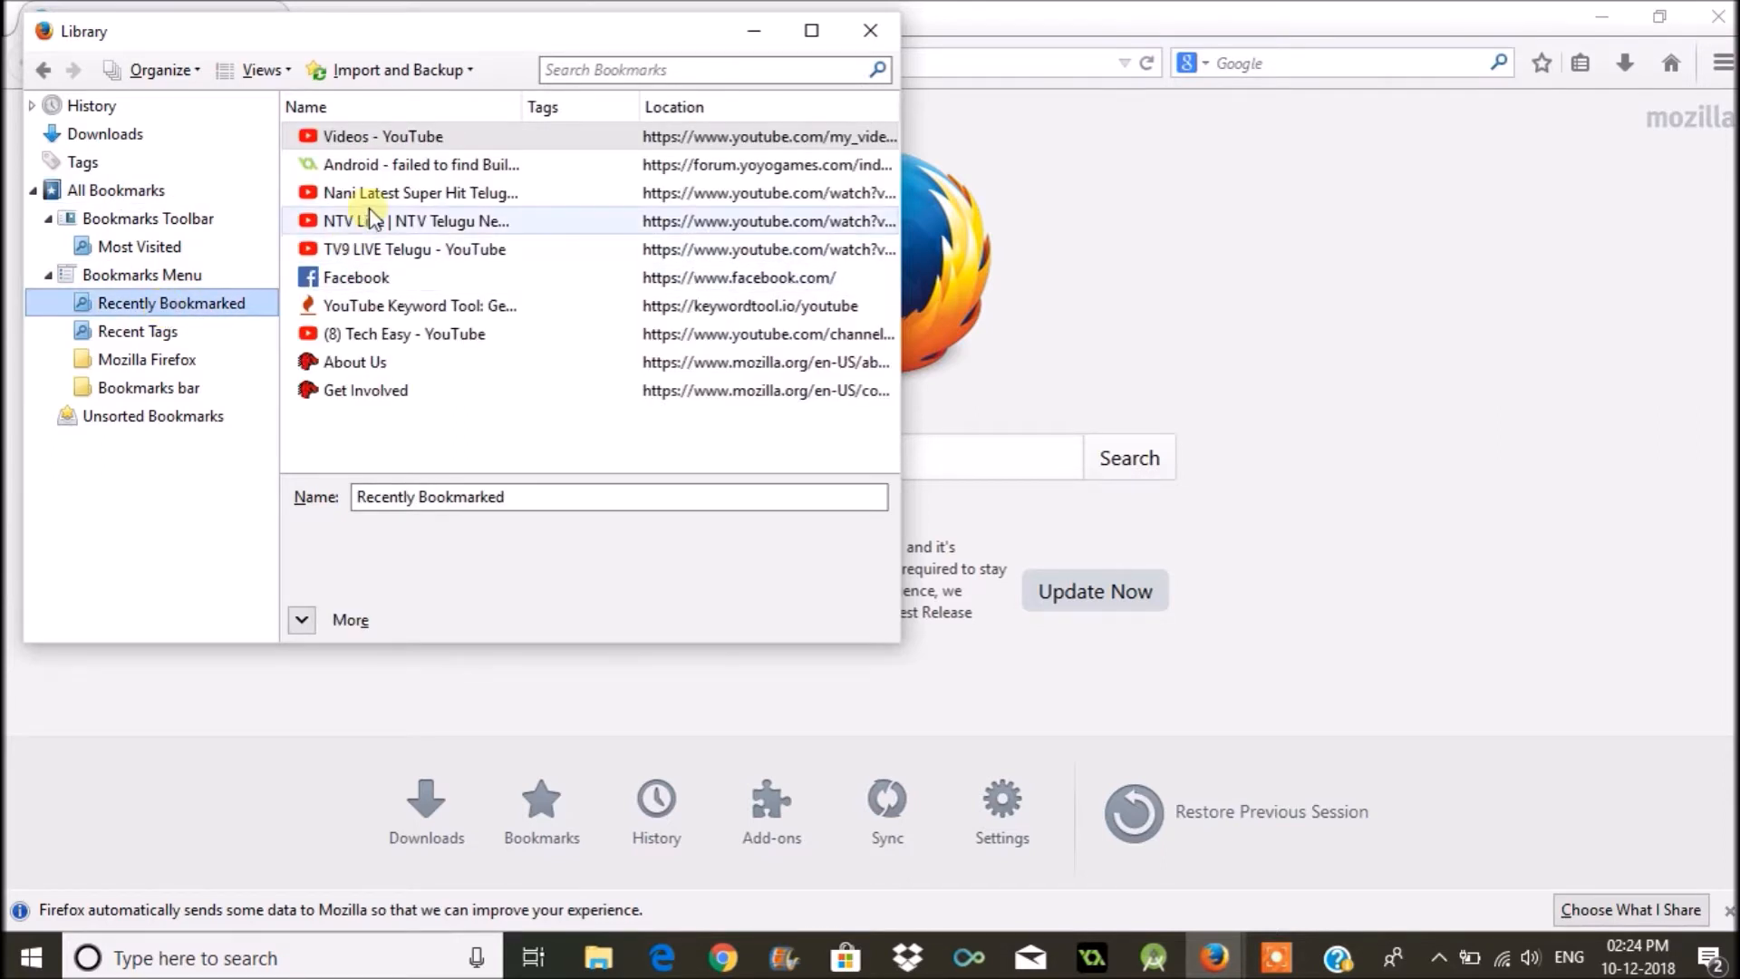
left_click(383, 135)
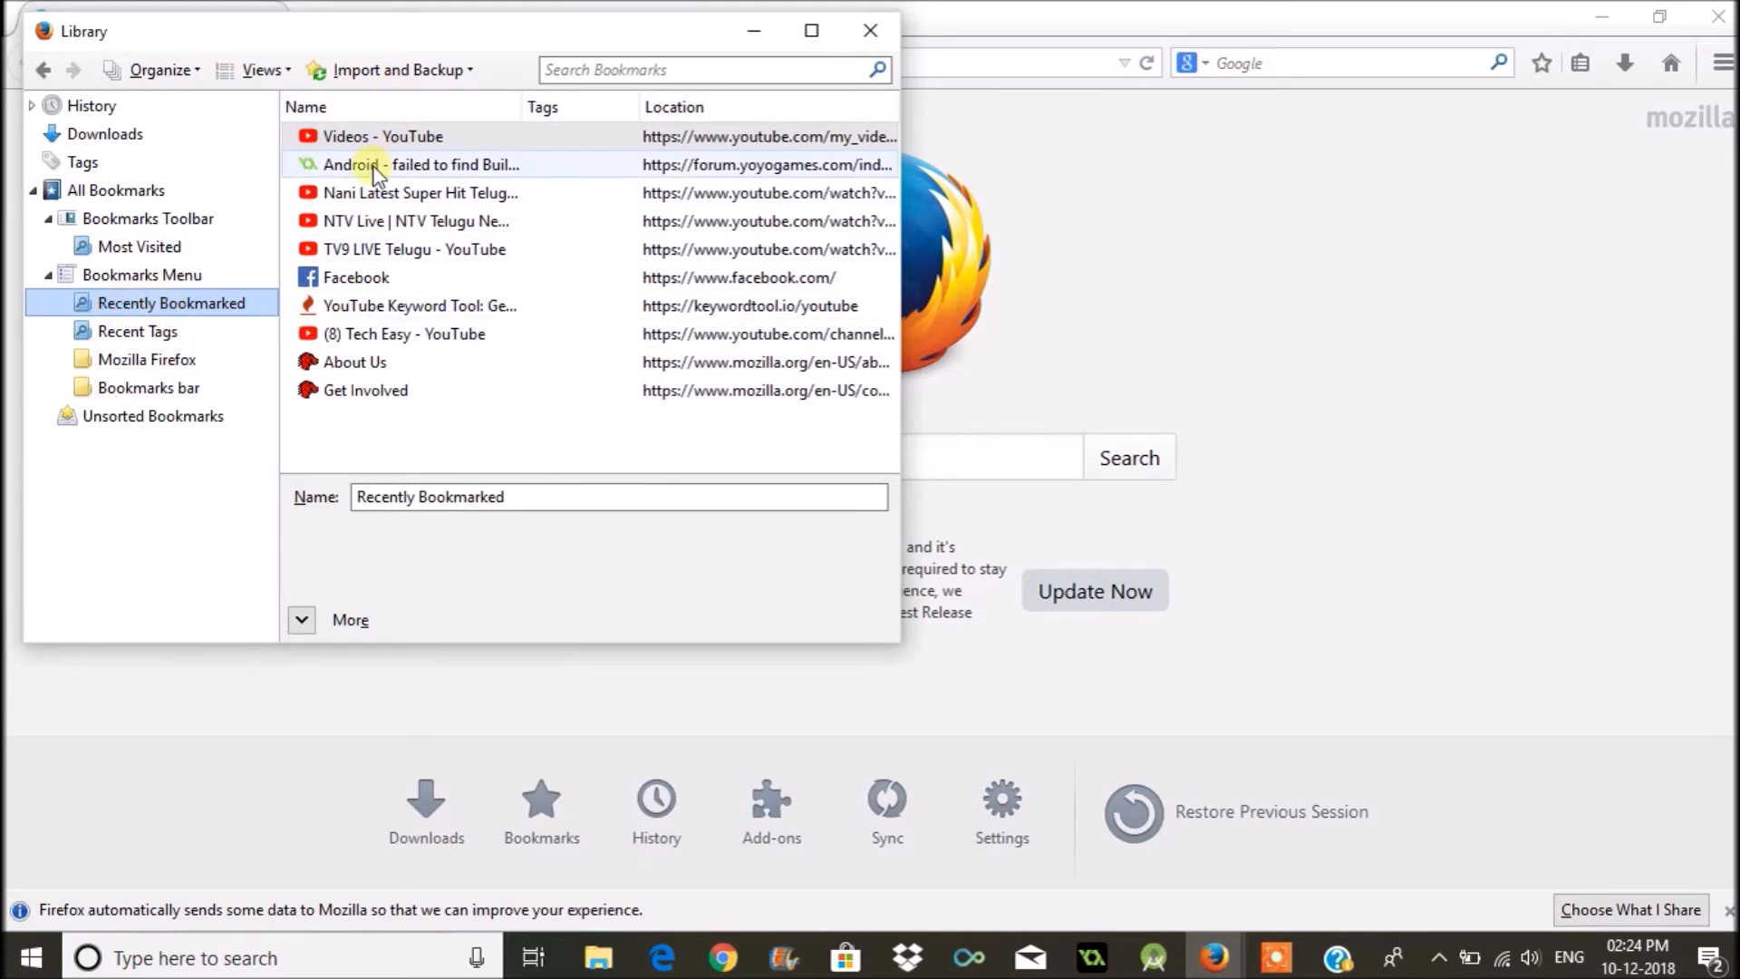
mouse_move(416, 221)
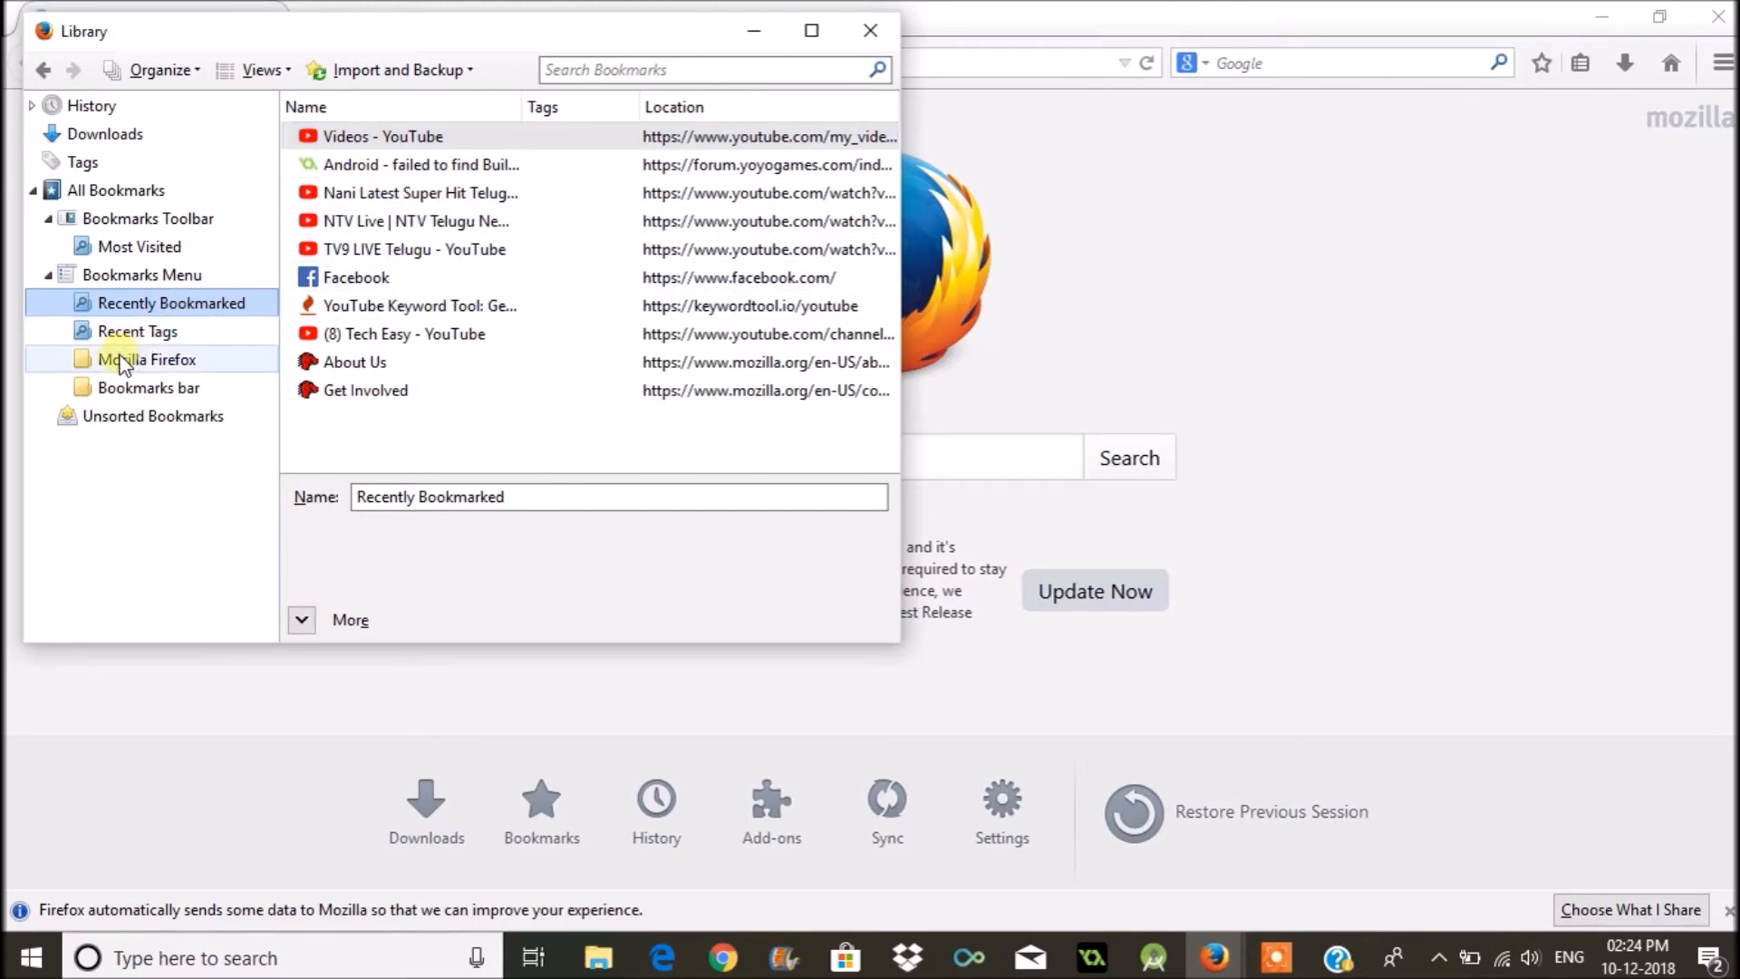
mouse_move(164, 387)
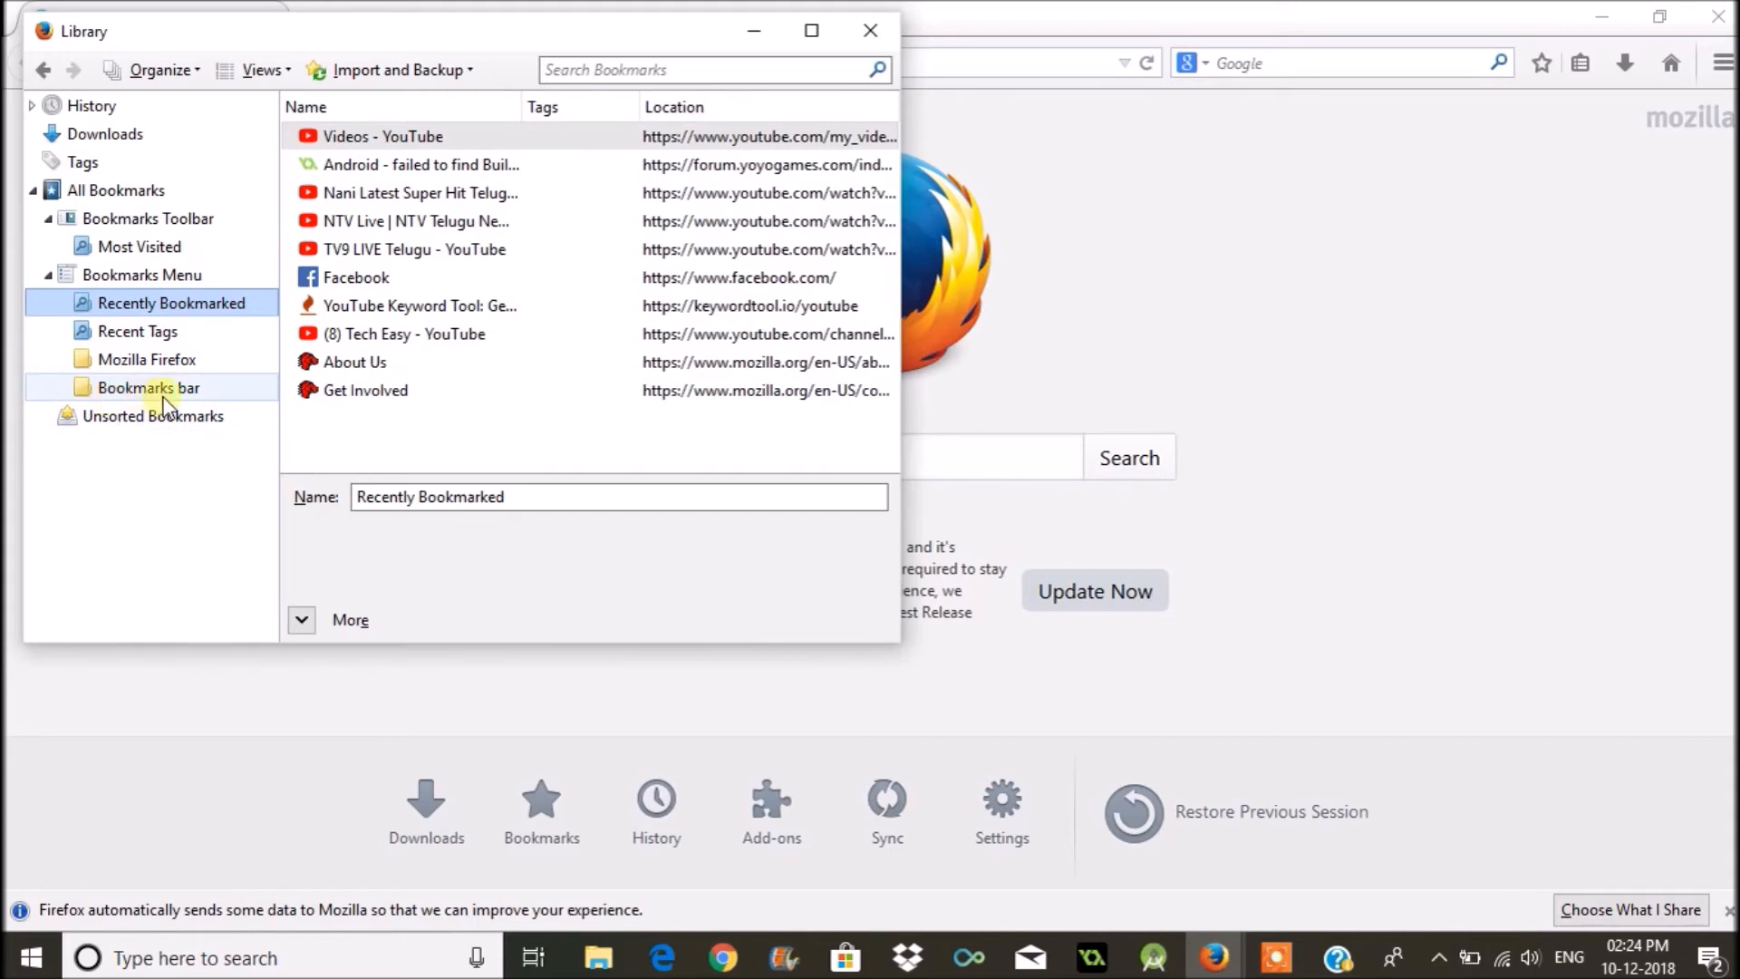
left_click(150, 387)
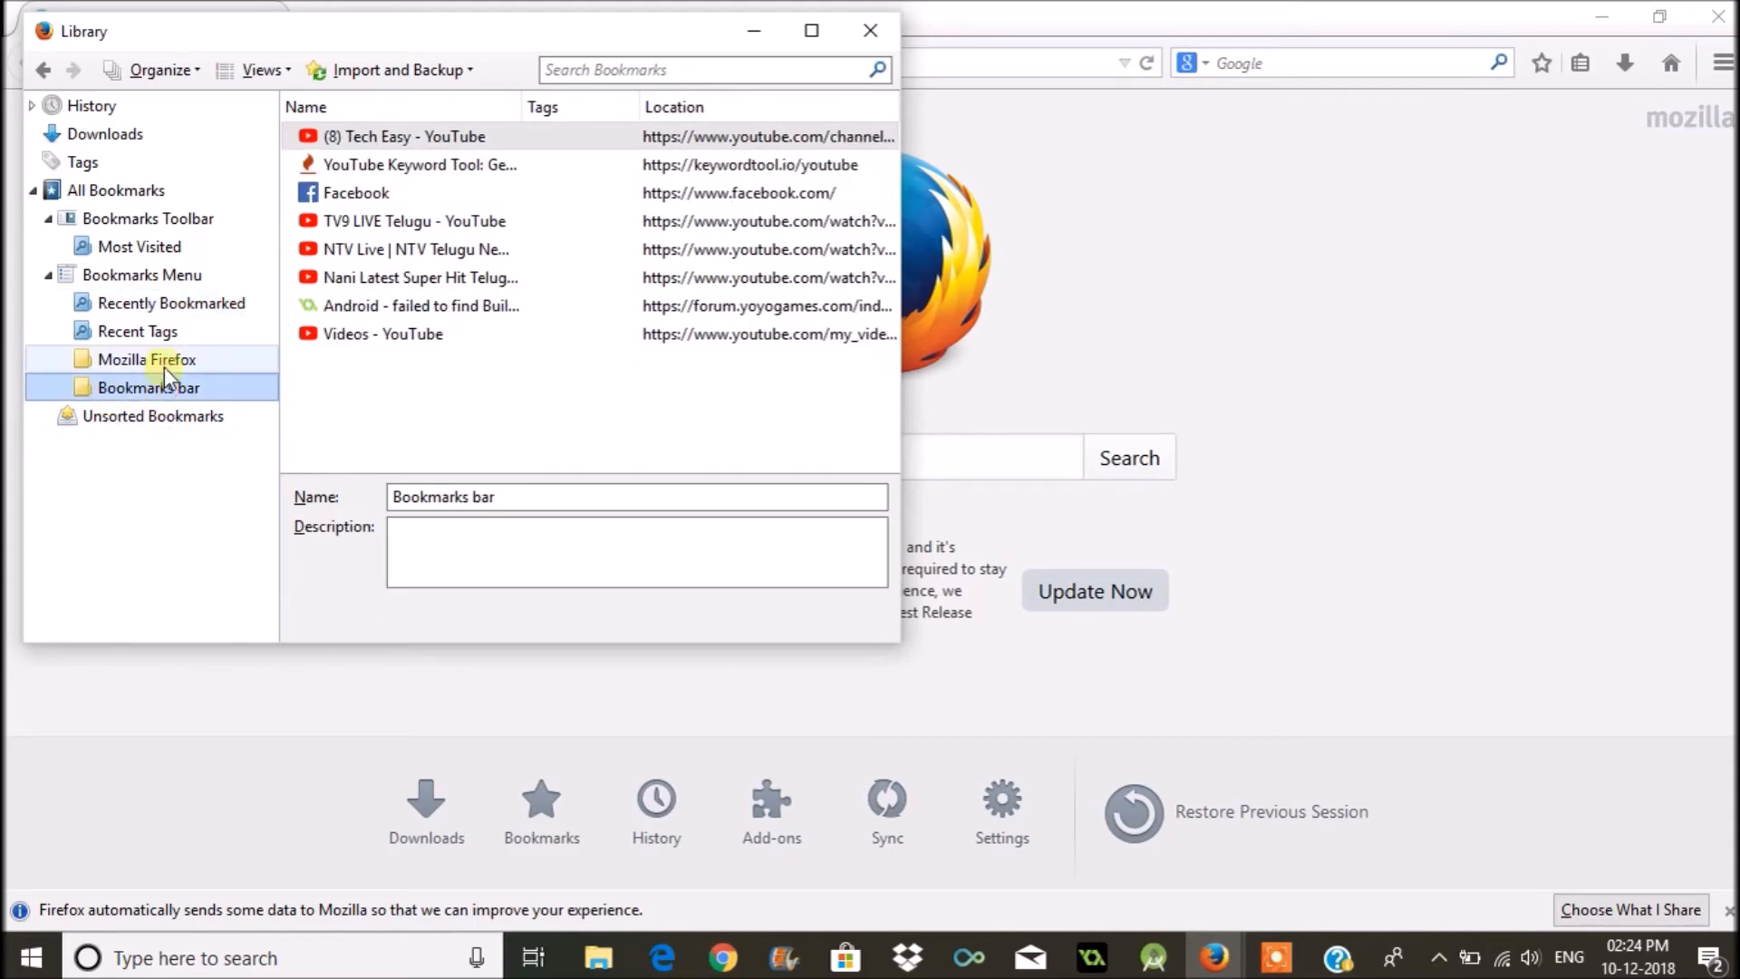